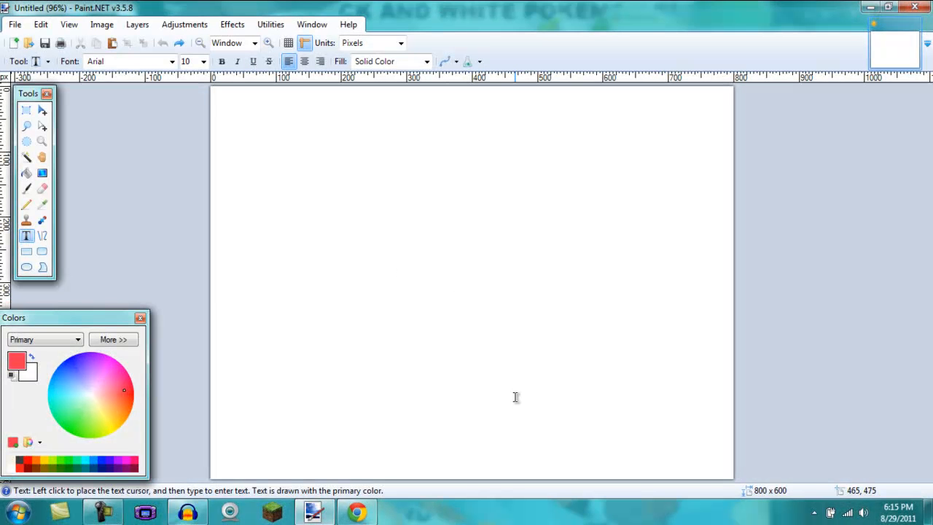
mouse_move(388, 330)
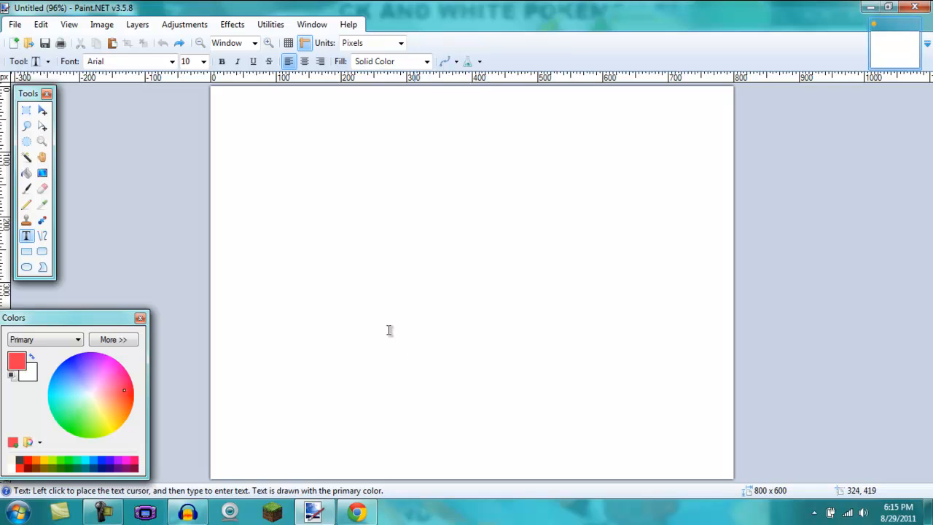
mouse_move(405, 192)
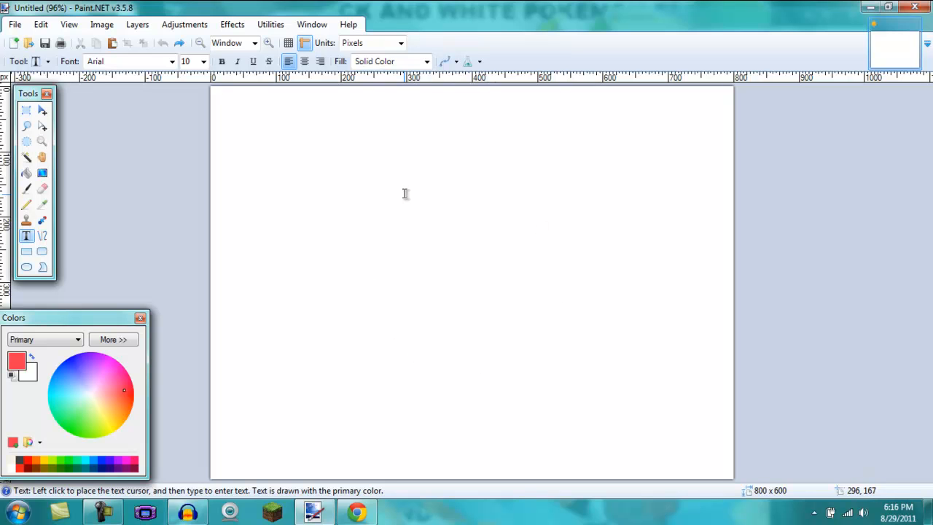
mouse_move(355, 382)
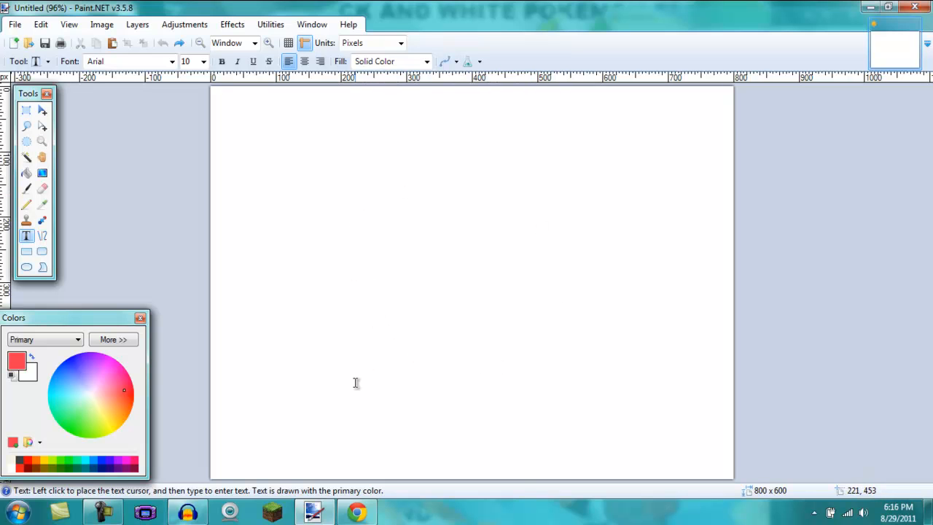
mouse_move(313, 510)
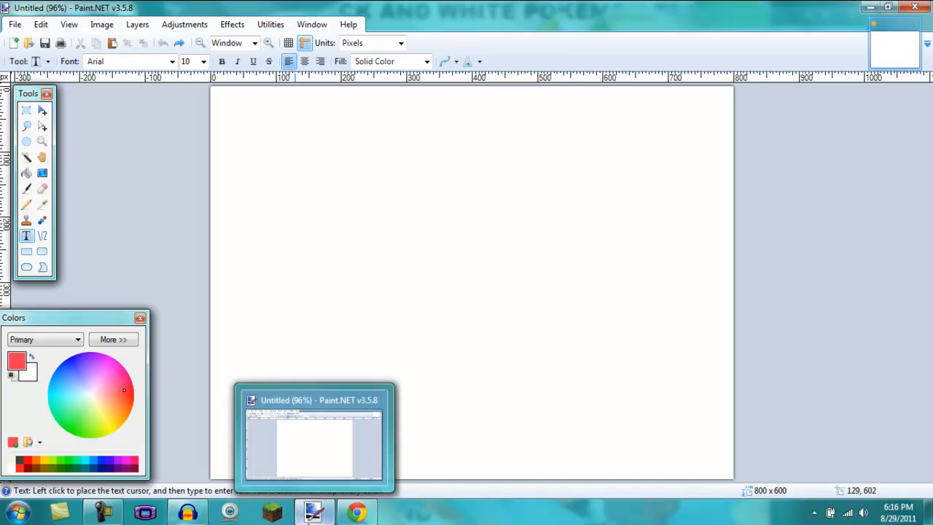
mouse_move(326, 265)
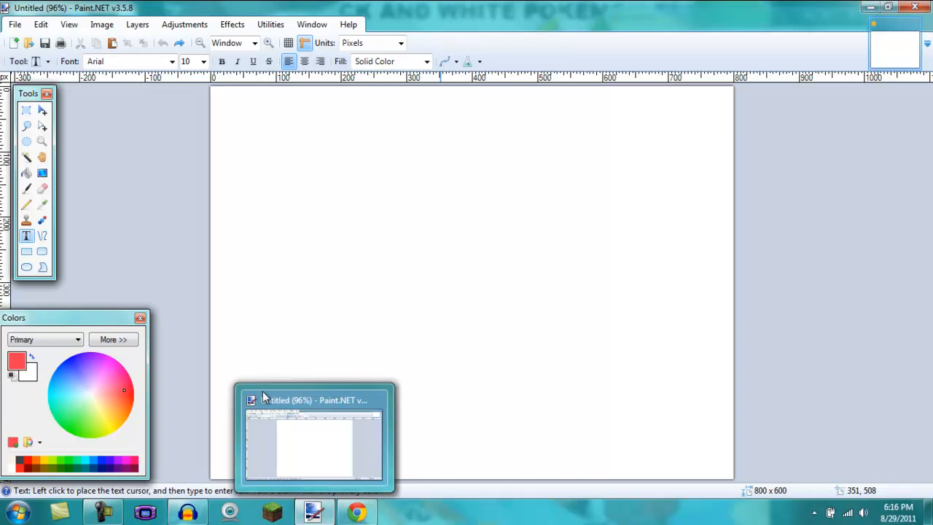
mouse_move(113, 489)
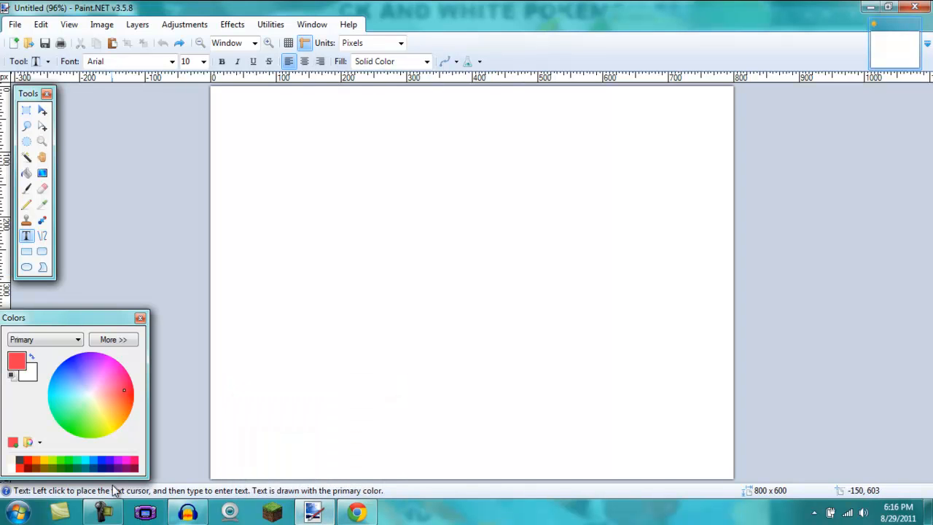
mouse_move(61, 513)
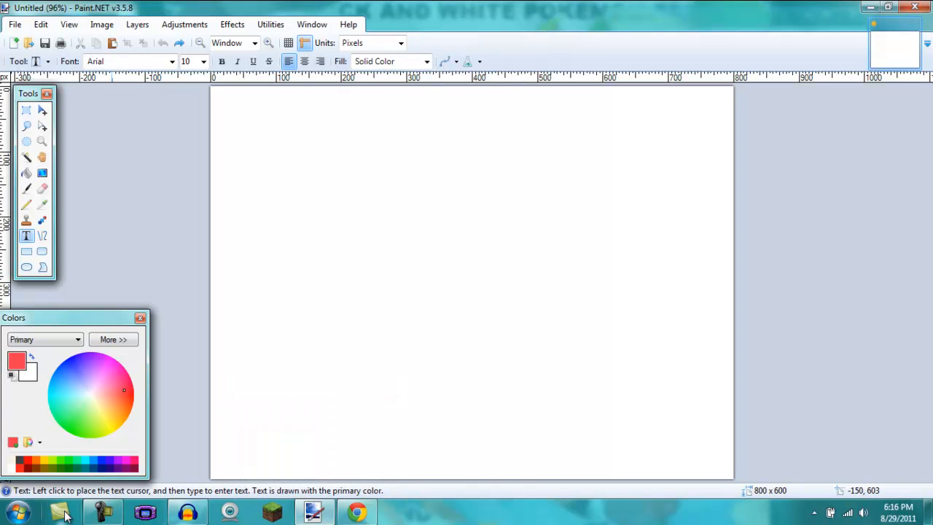
mouse_move(460, 311)
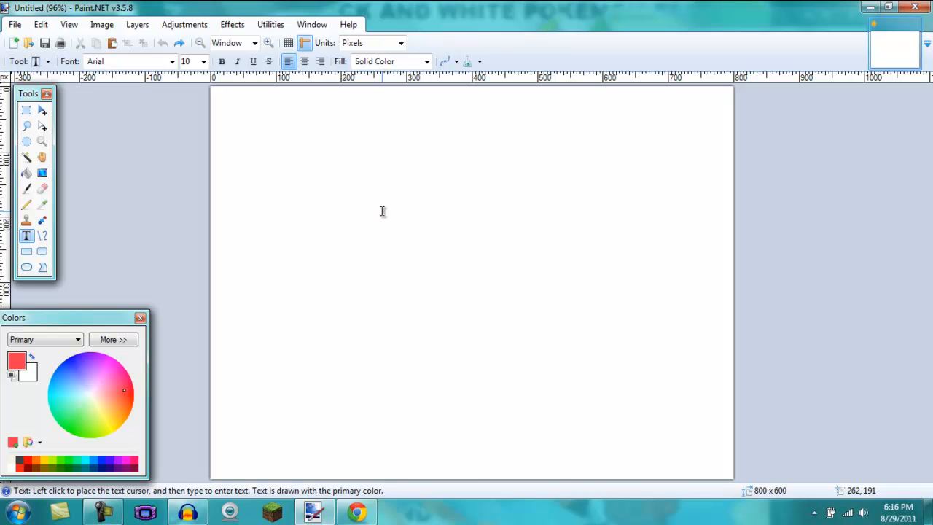
mouse_move(108, 76)
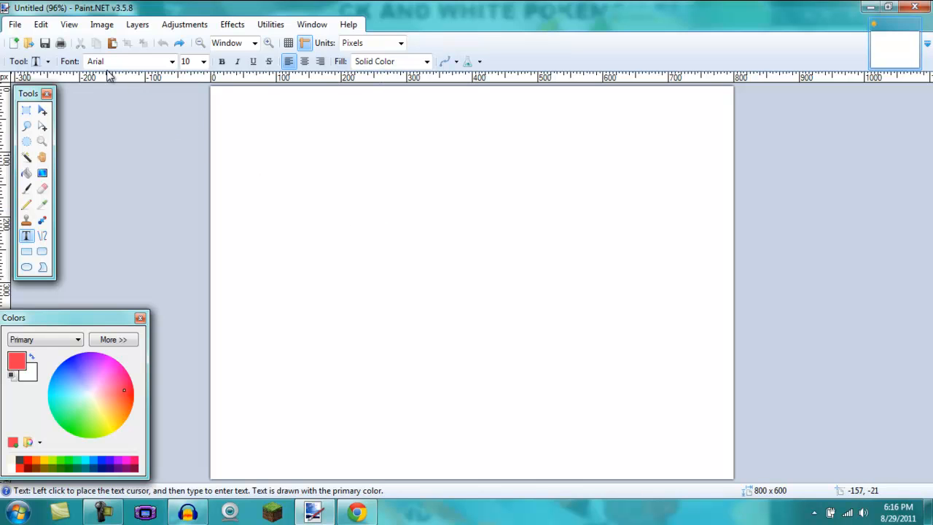
Resize the blank canvas to 108 pixels wide by 476 pixels tall via Image > Resize.
click(102, 23)
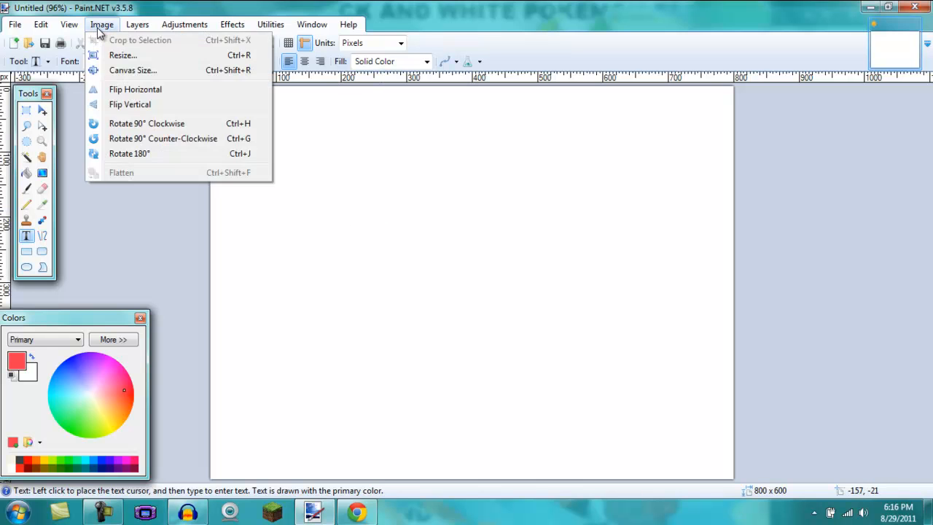
click(123, 55)
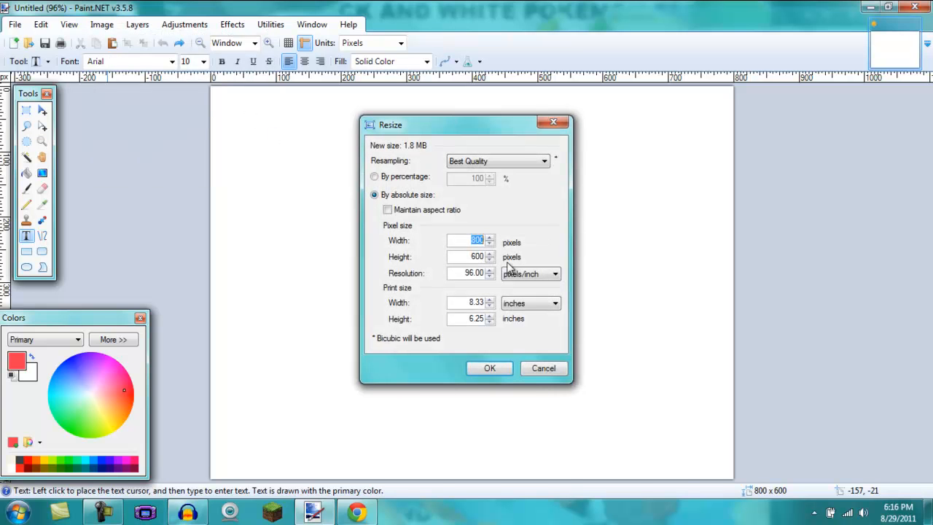
text(108)
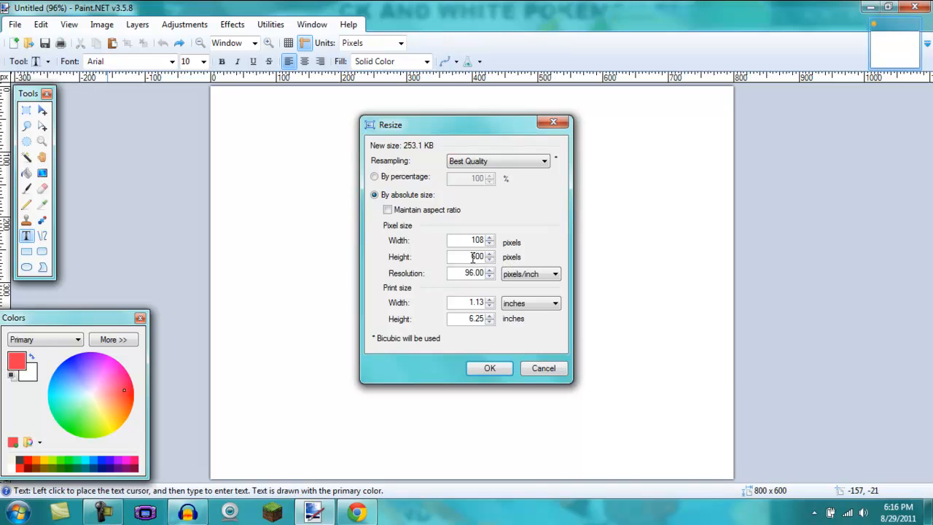
triple_click(472, 256)
text(476)
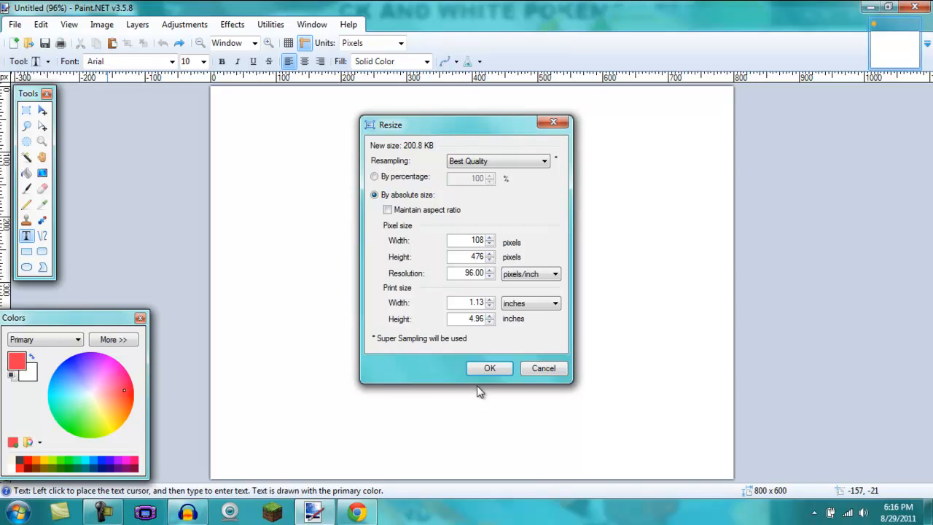
click(490, 368)
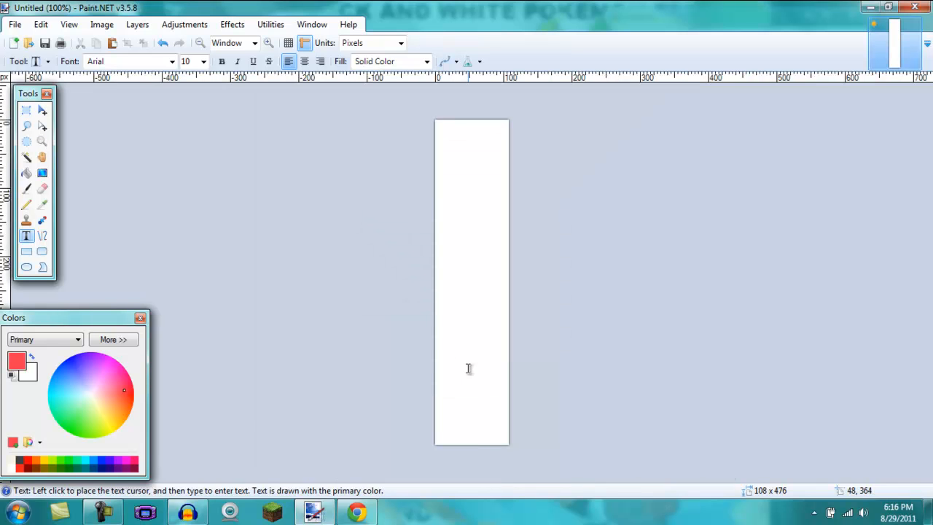
mouse_move(526, 160)
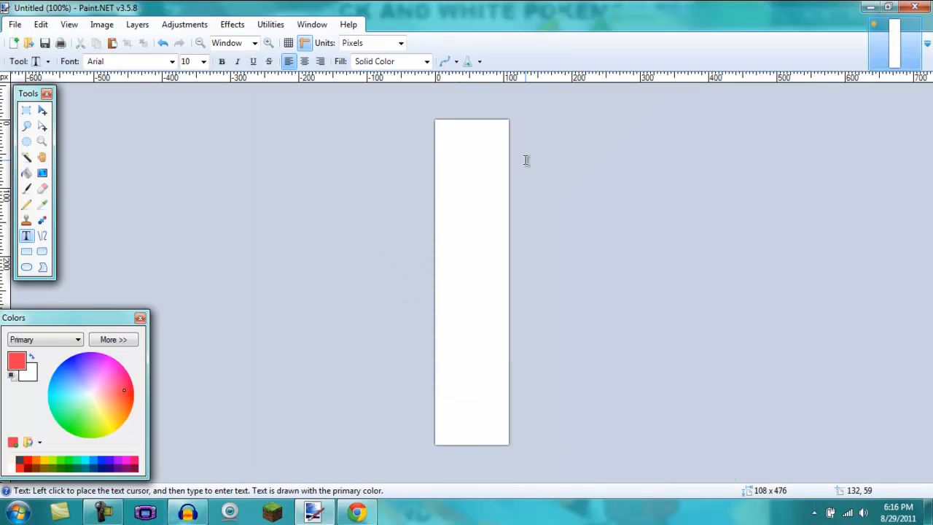
mouse_move(286, 189)
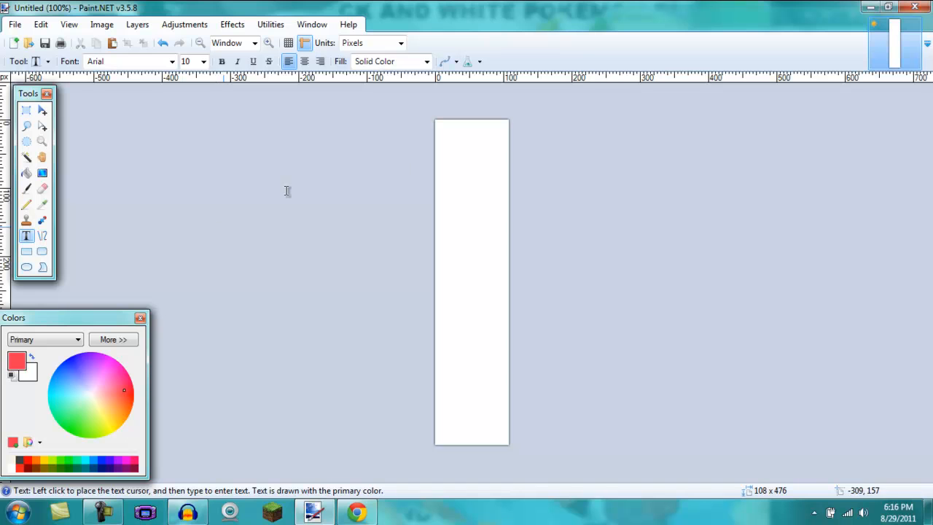
mouse_move(484, 155)
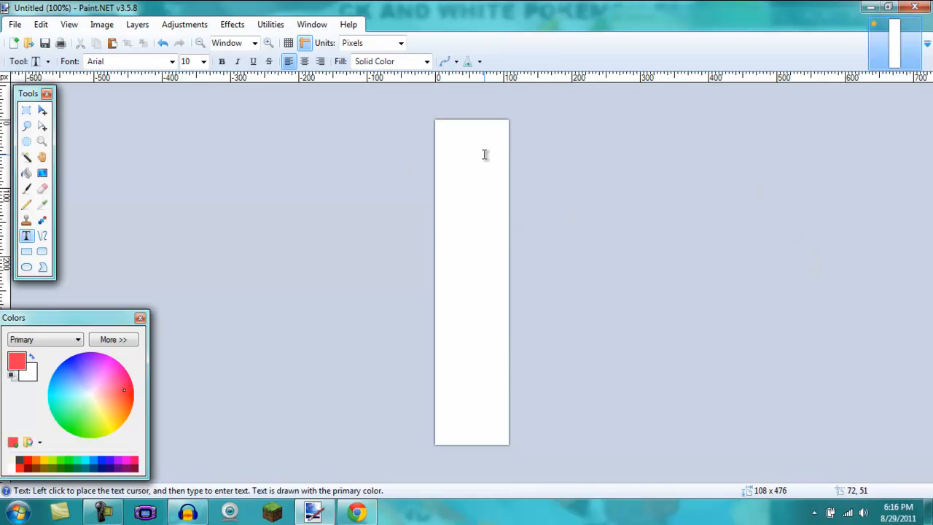
mouse_move(502, 331)
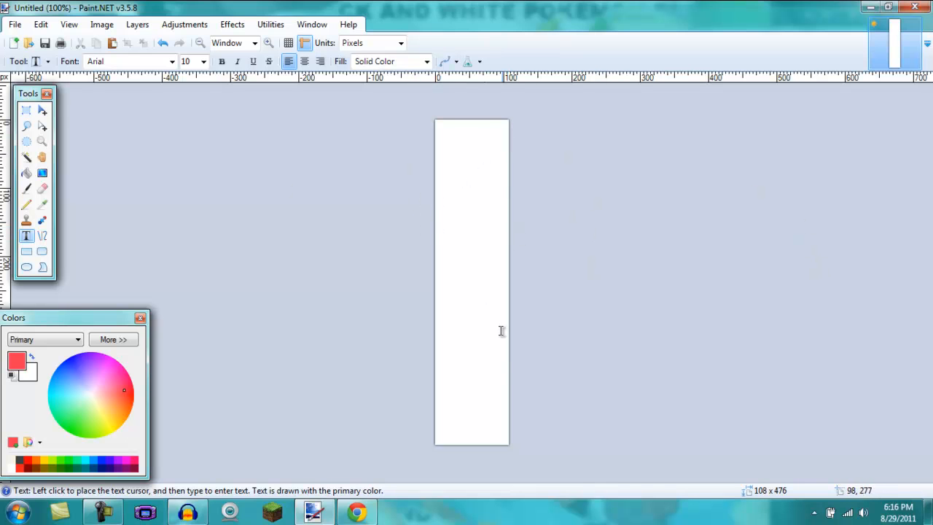
mouse_move(579, 307)
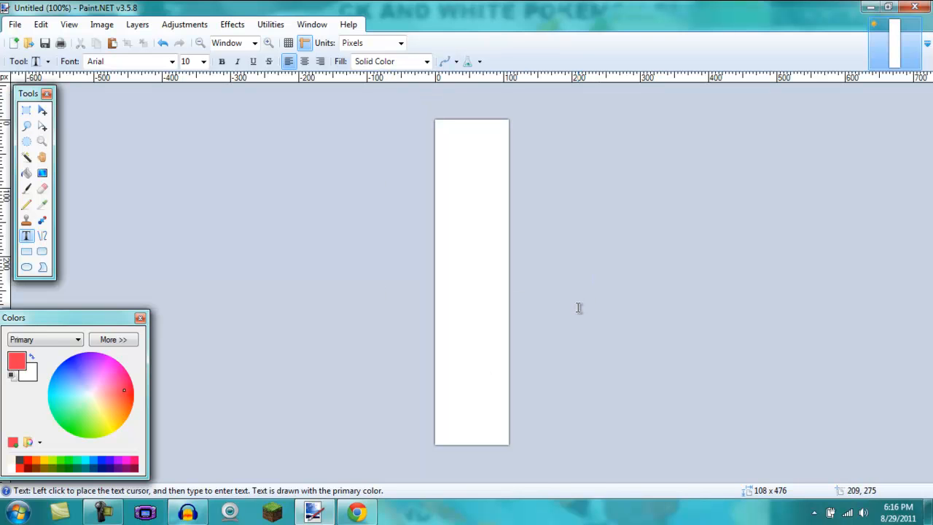
click(356, 510)
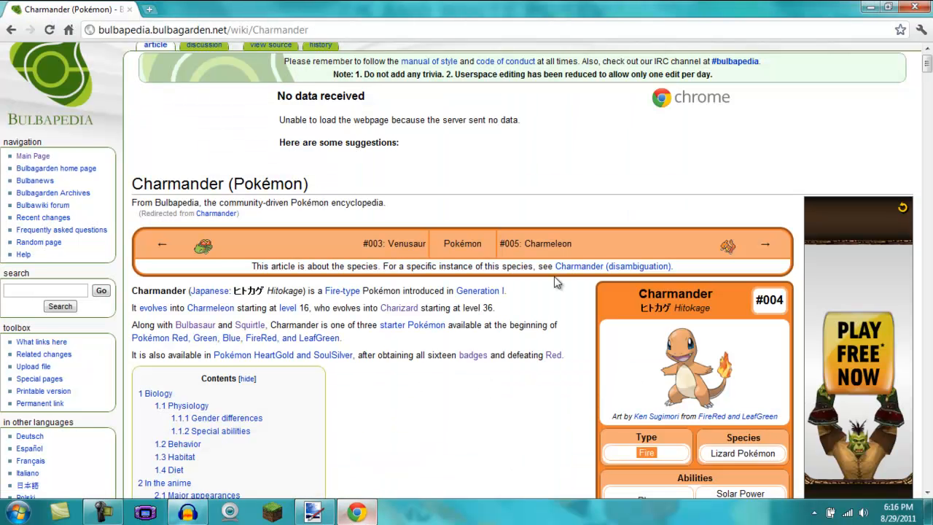
right_click(692, 365)
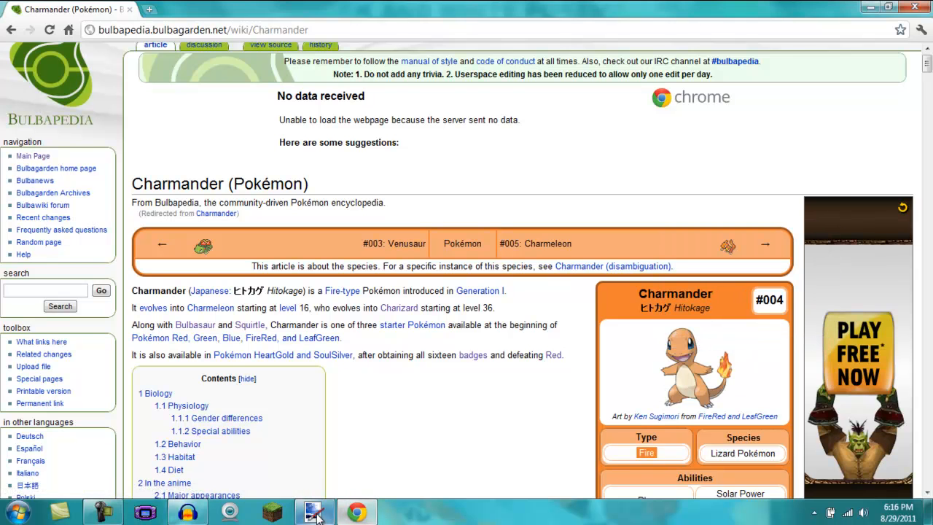
click(41, 23)
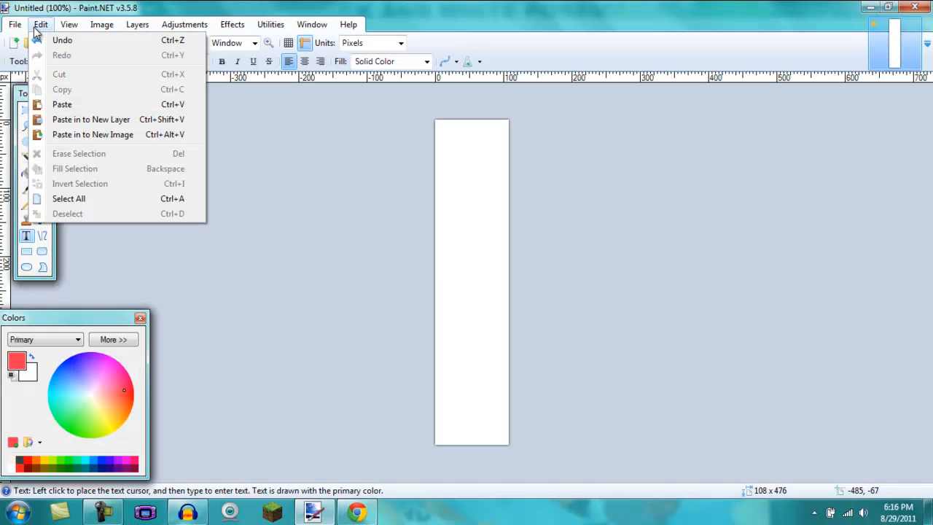
click(61, 105)
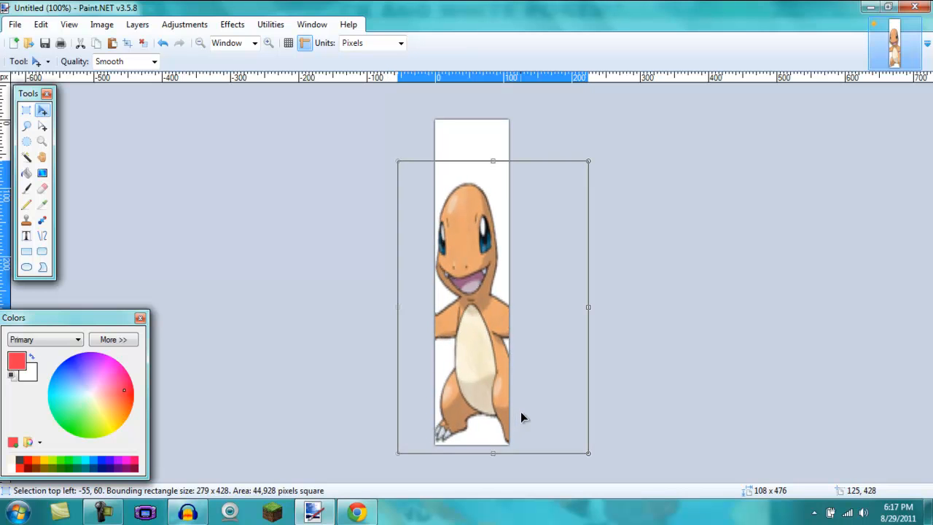
mouse_move(143, 58)
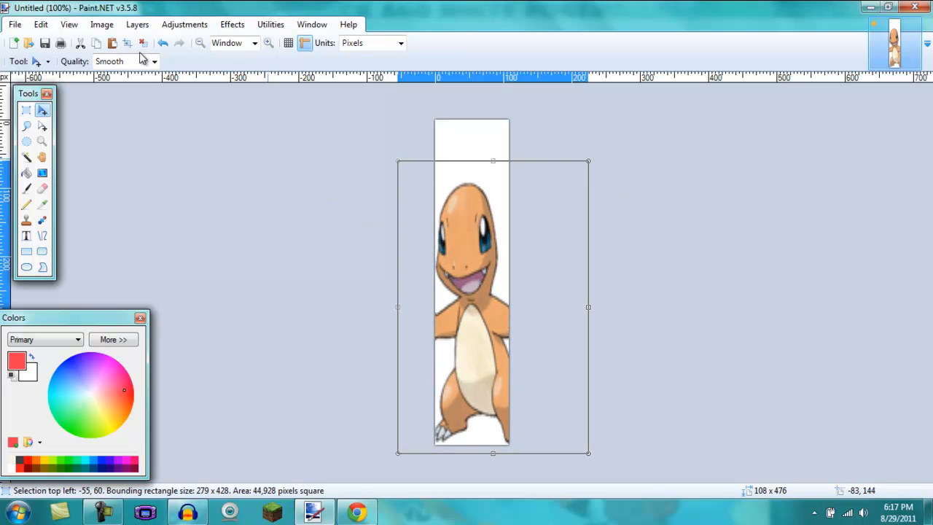
drag(493, 306, 464, 265)
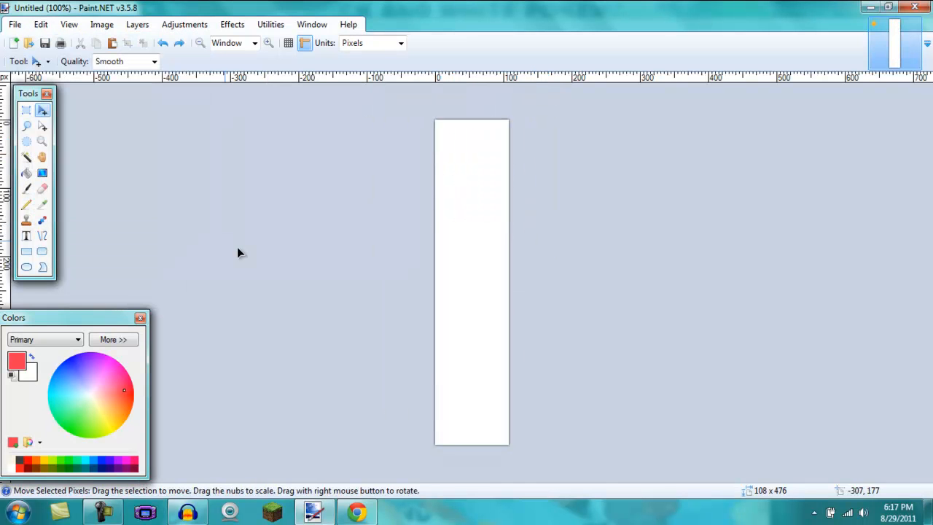
Draw a light-blue linear gradient across the top 108x66 rectangular band of the sidebar.
click(42, 174)
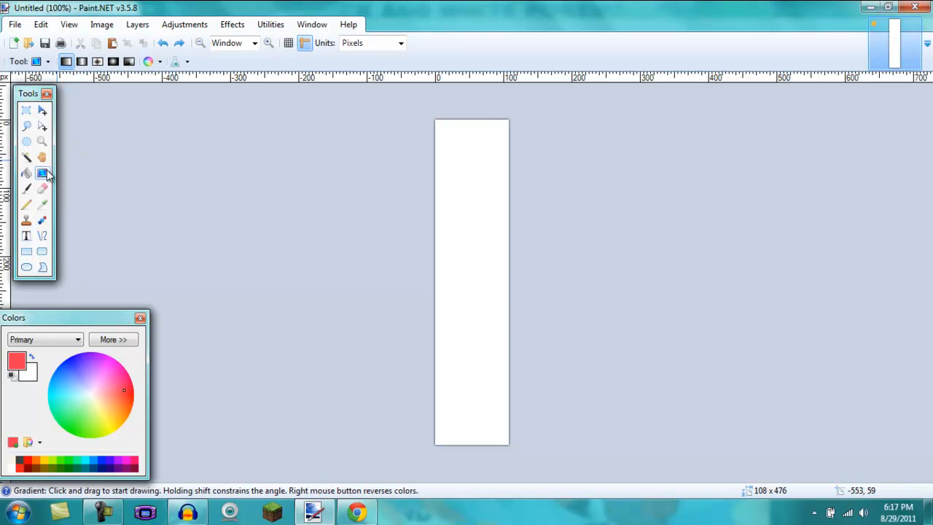
click(67, 396)
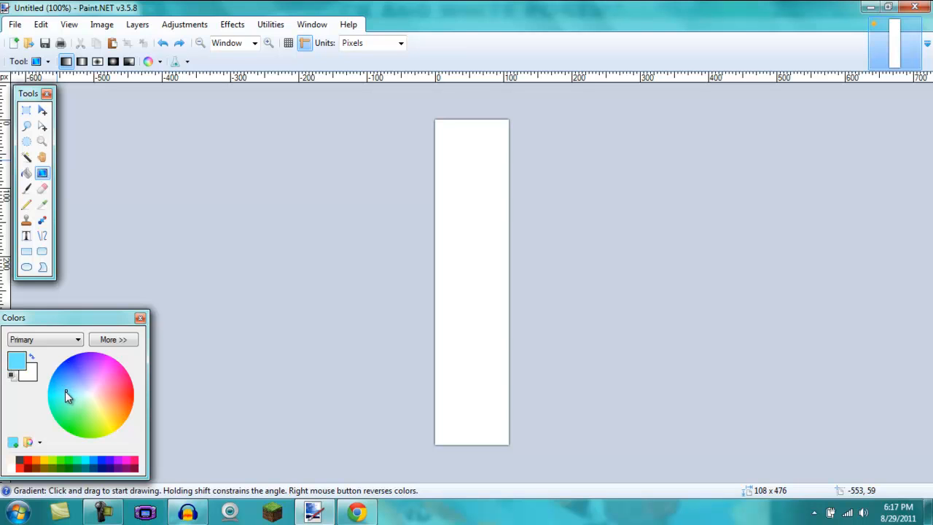
mouse_move(615, 311)
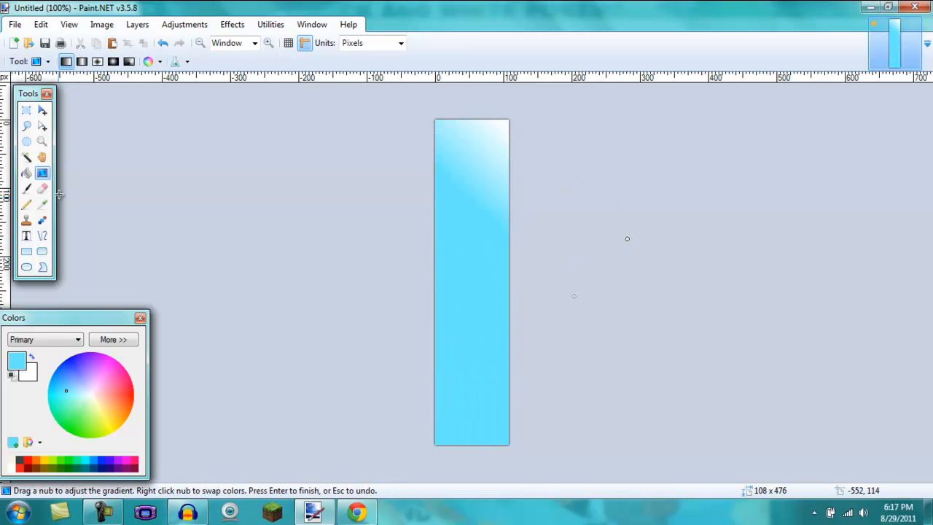
mouse_move(26, 109)
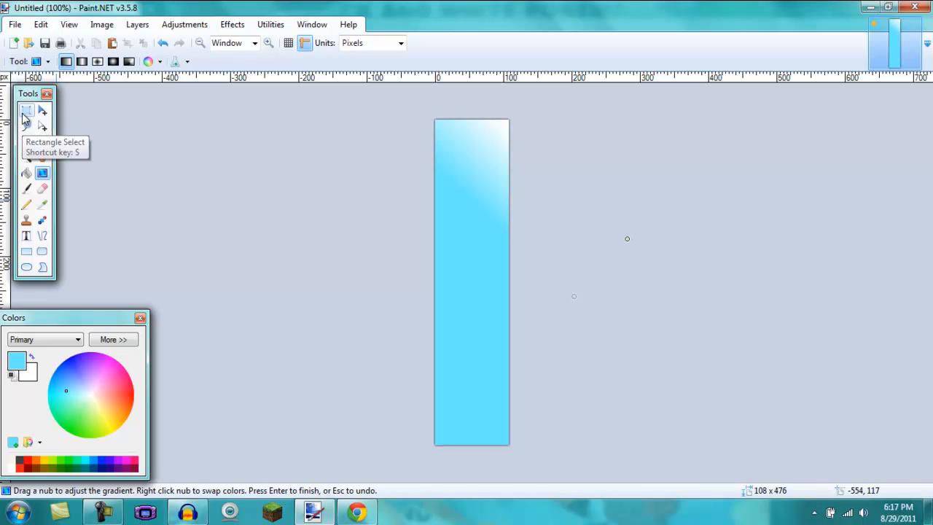
click(26, 109)
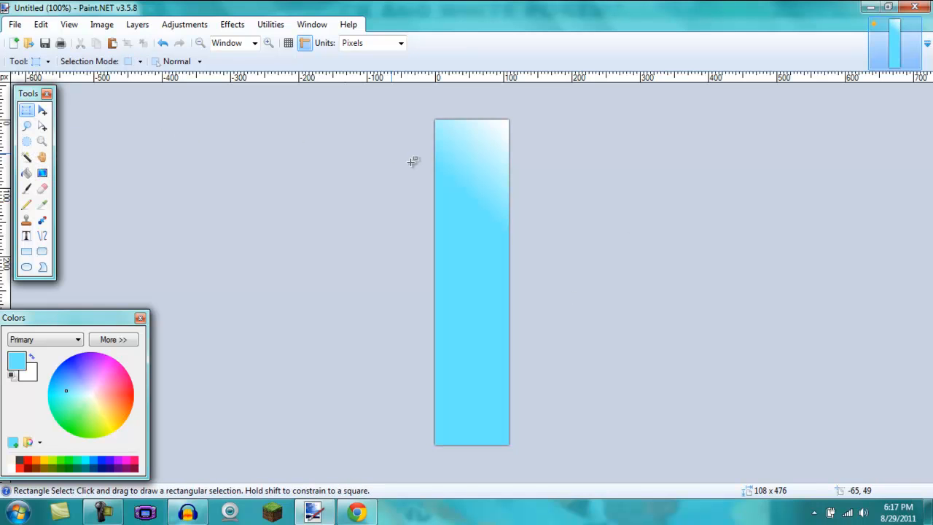
drag(434, 117, 511, 166)
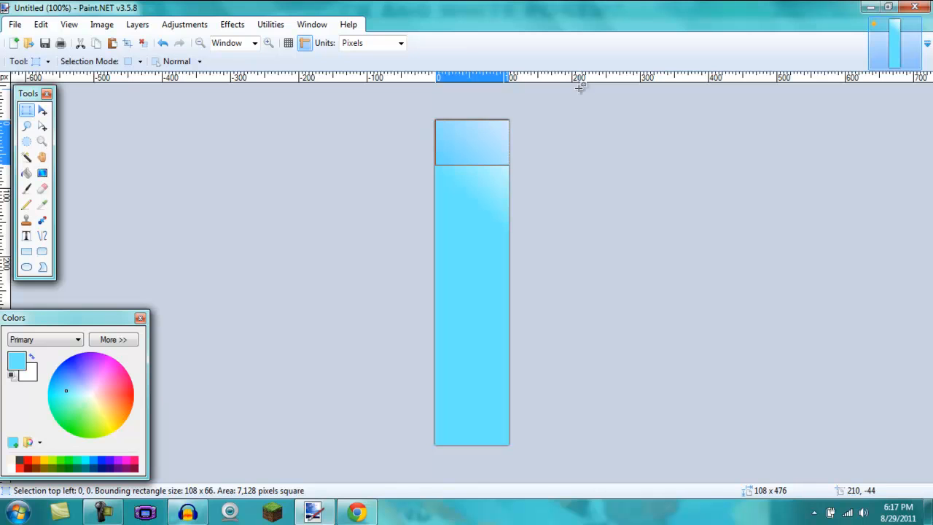
mouse_move(27, 251)
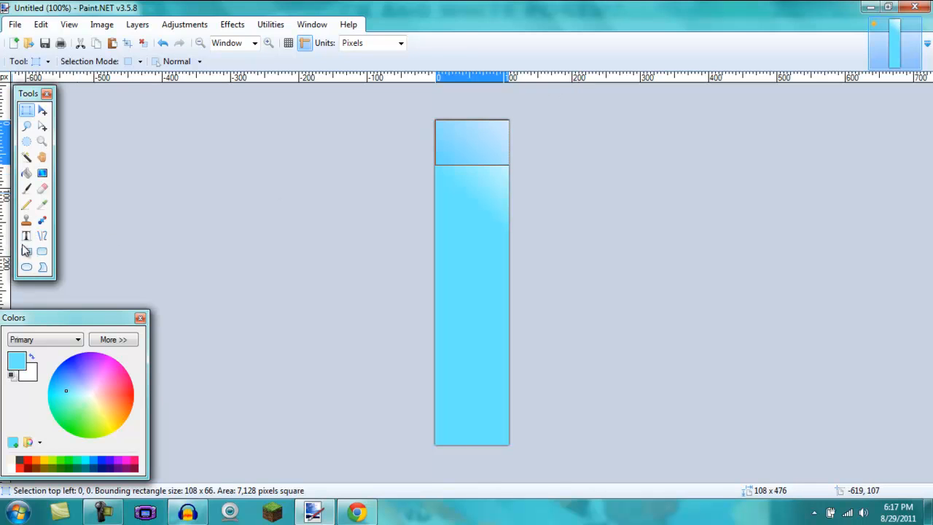
Place pink text 'Jijabbers' and 'Team' on two lines in the sidebar's top band.
click(27, 236)
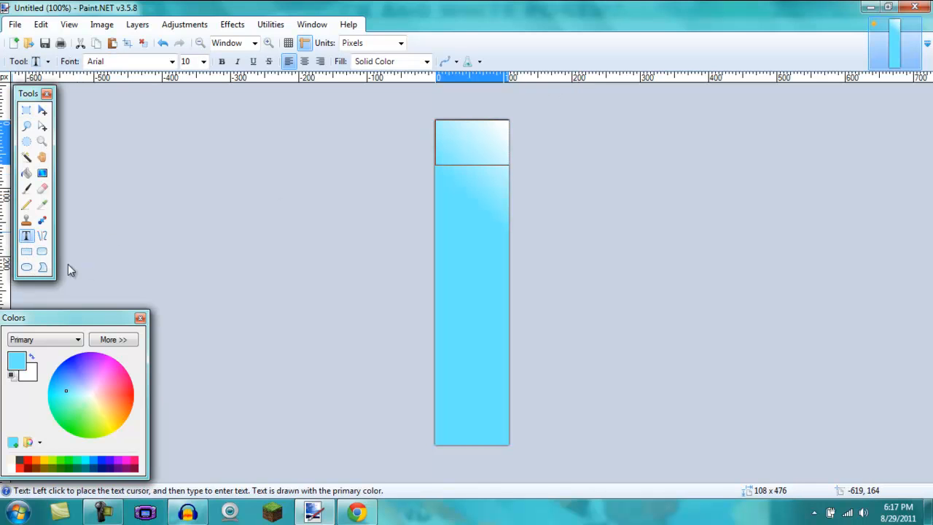
click(111, 388)
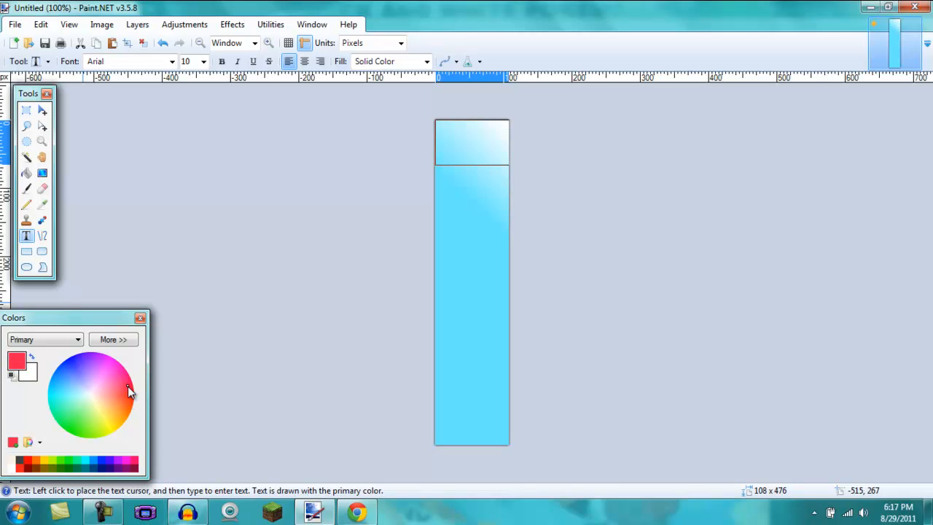
click(443, 137)
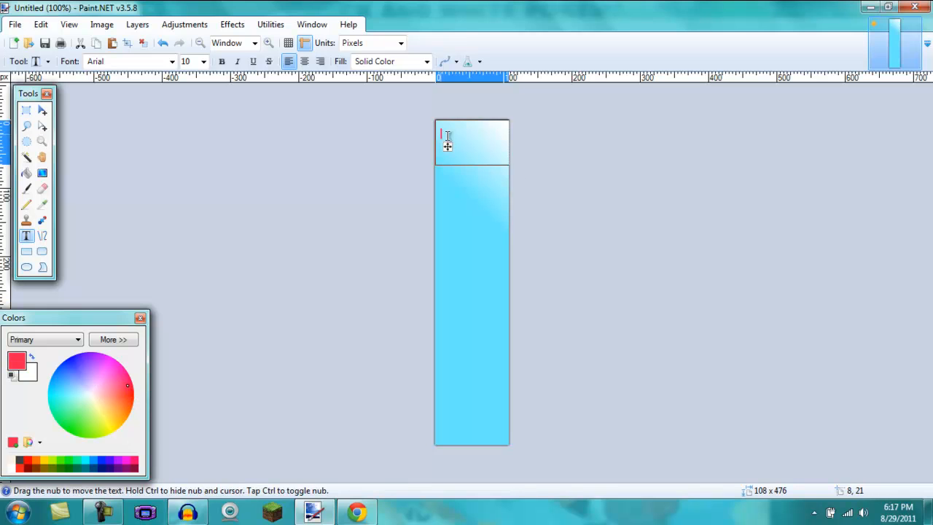
text(J)
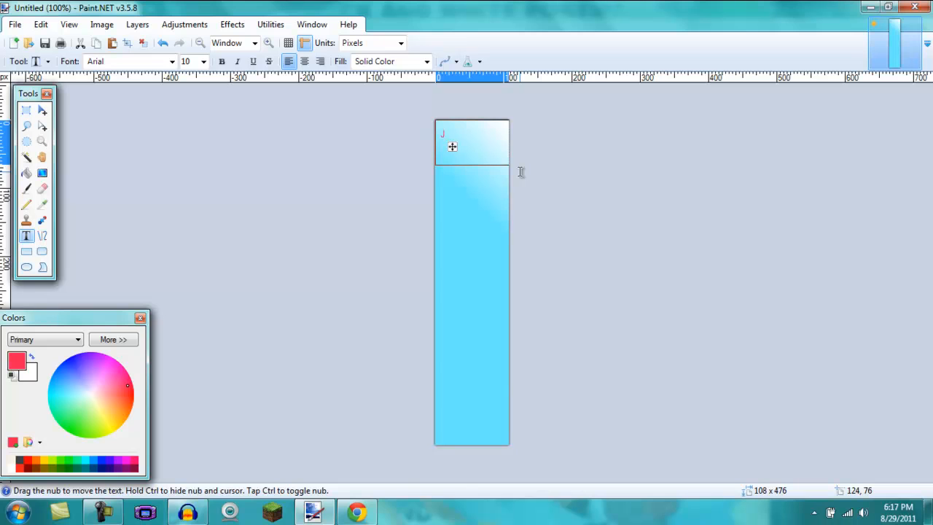
text(ij)
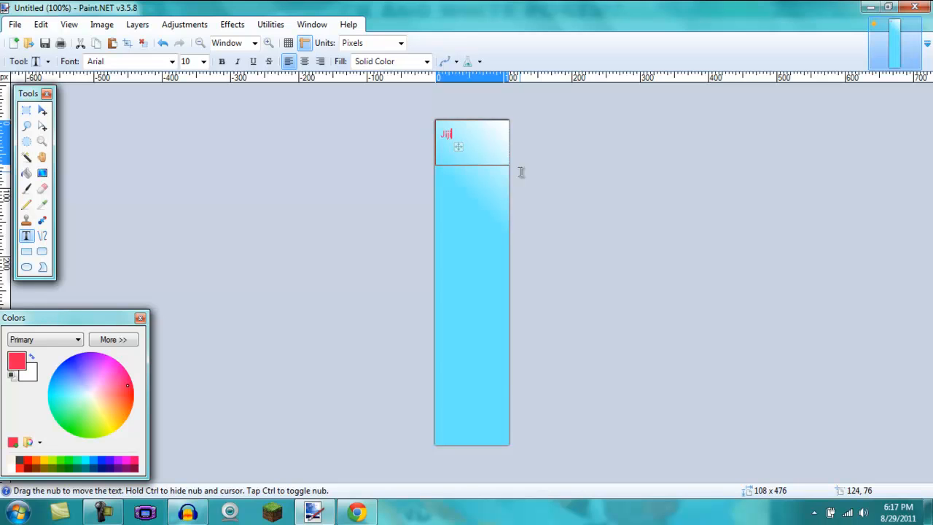
text(ijabbers)
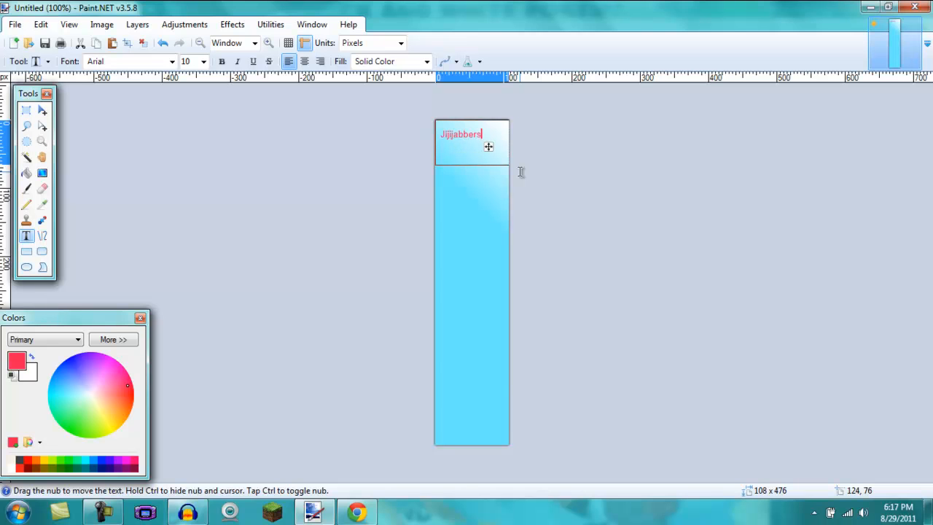
key(Return)
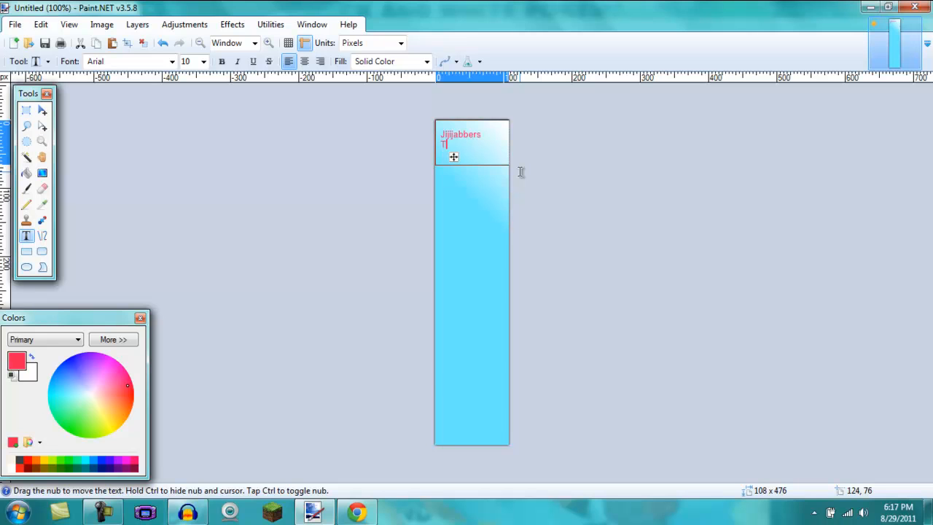
text(Team)
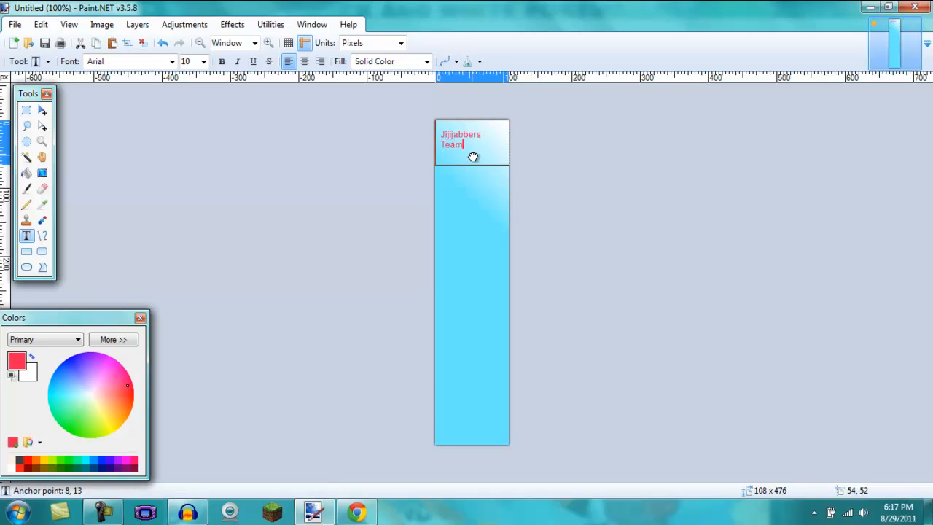
Centre-align the team name, enlarge it to size 12 and review the font list.
click(304, 61)
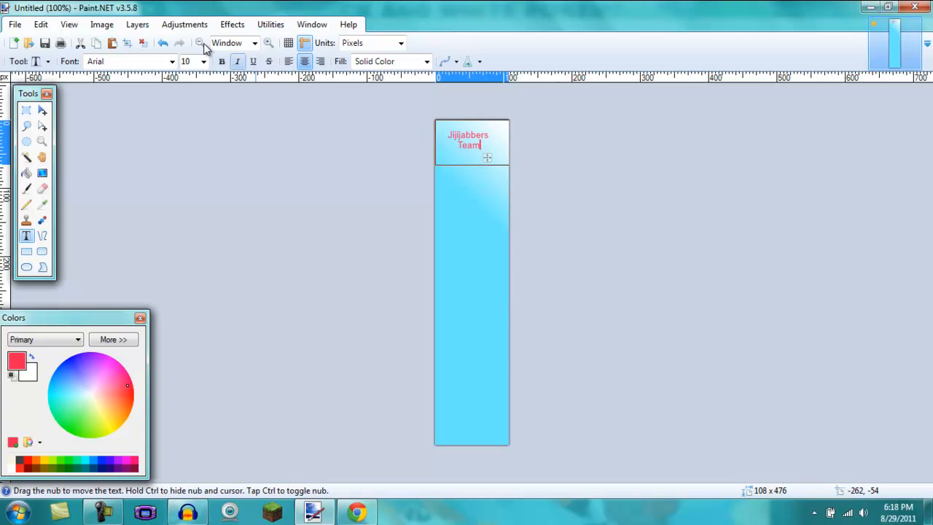
click(202, 61)
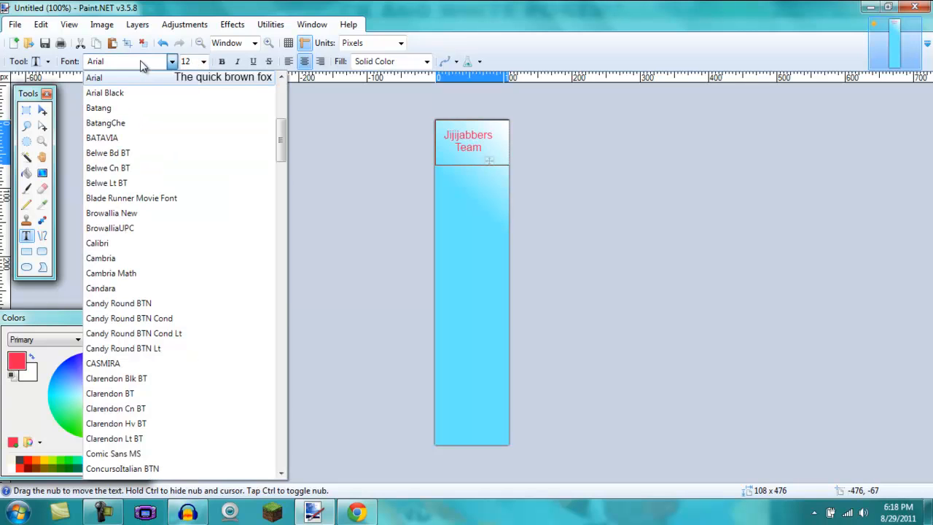
click(94, 77)
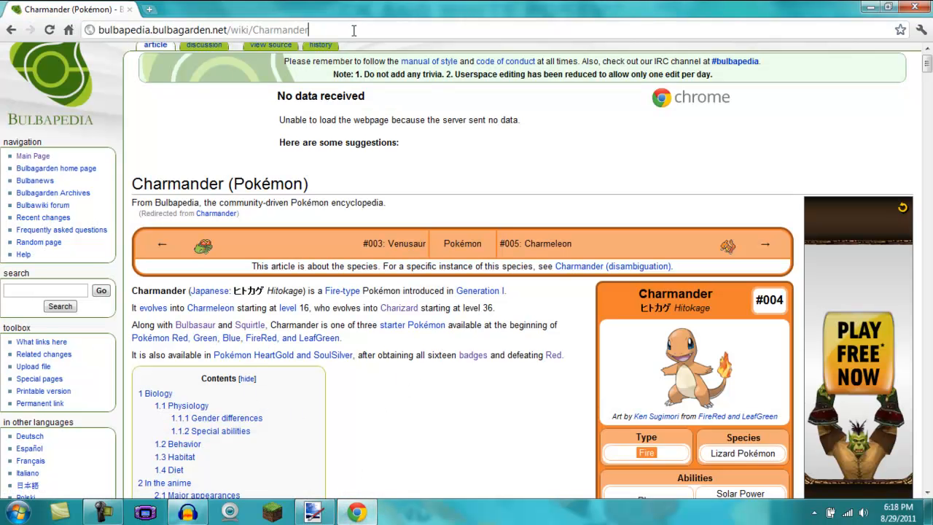
Keep the Bulbapedia Charmander article showing in Chrome at the same address.
double_click(270, 29)
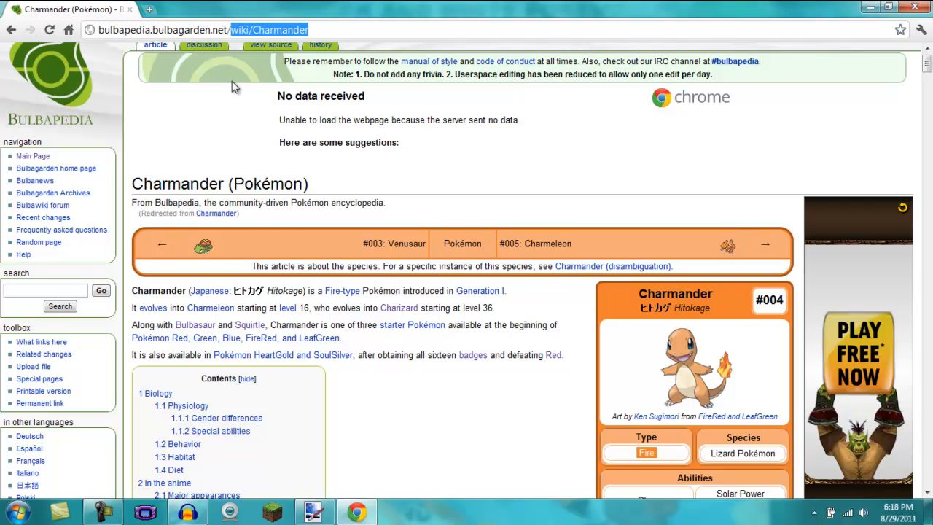
click(589, 189)
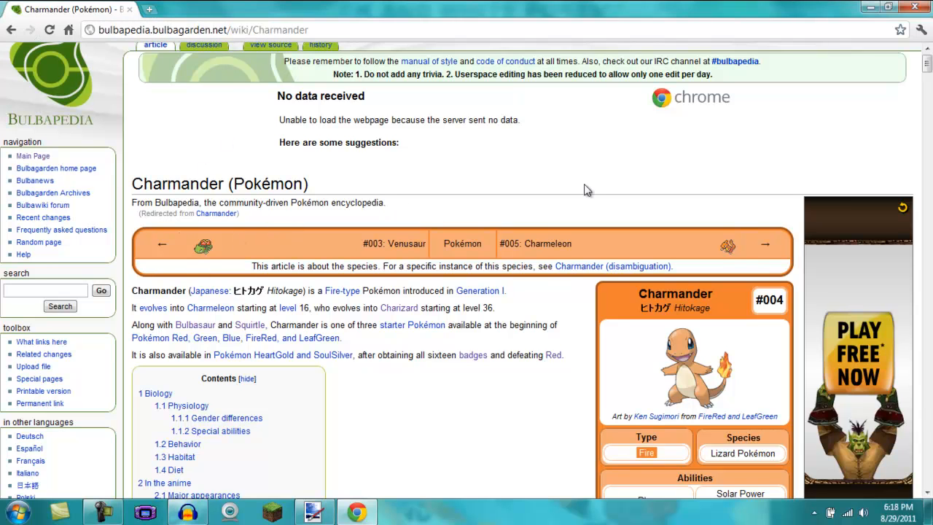
mouse_move(625, 395)
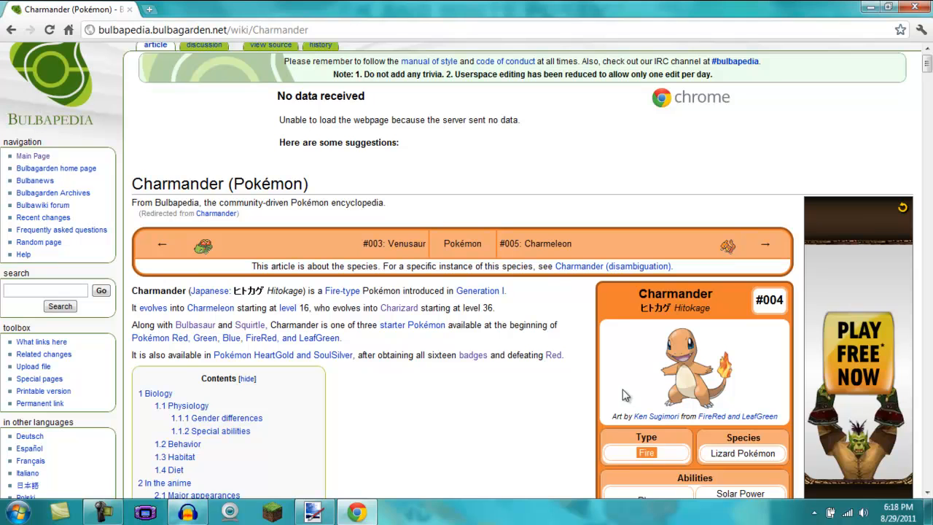
mouse_move(685, 370)
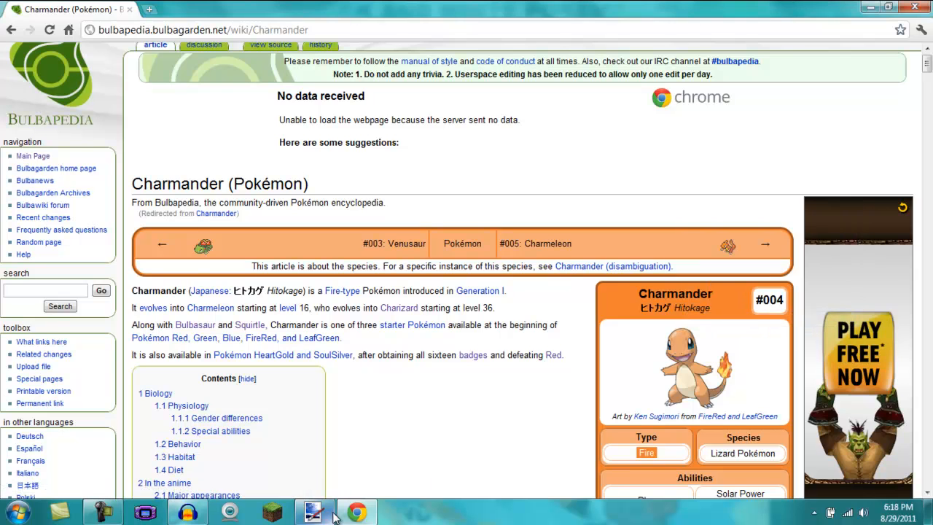
Position the pasted Charmander sprite just below the team name on the sidebar.
click(311, 510)
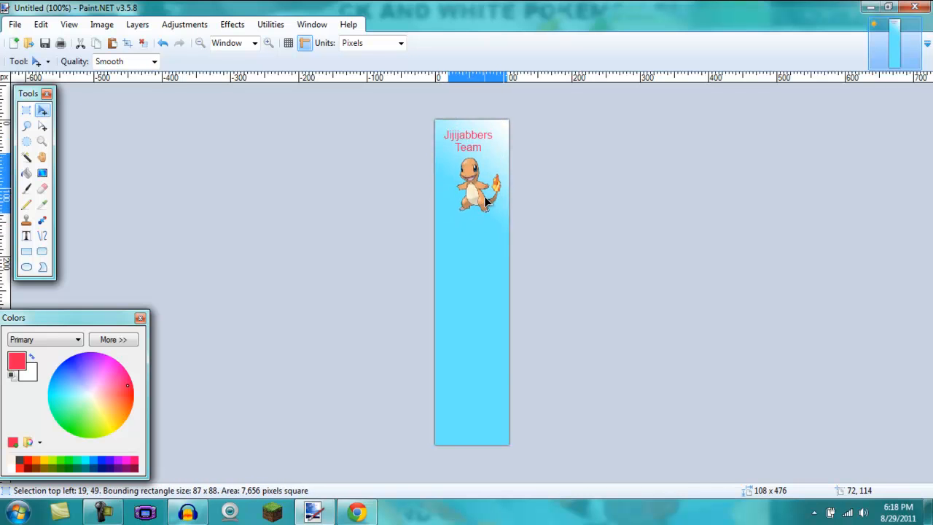
drag(473, 182, 488, 313)
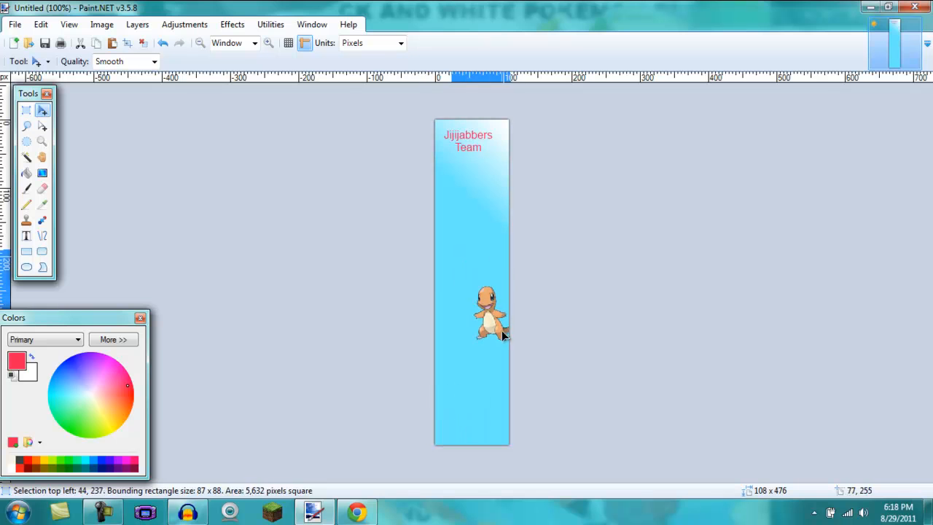
drag(488, 314, 474, 183)
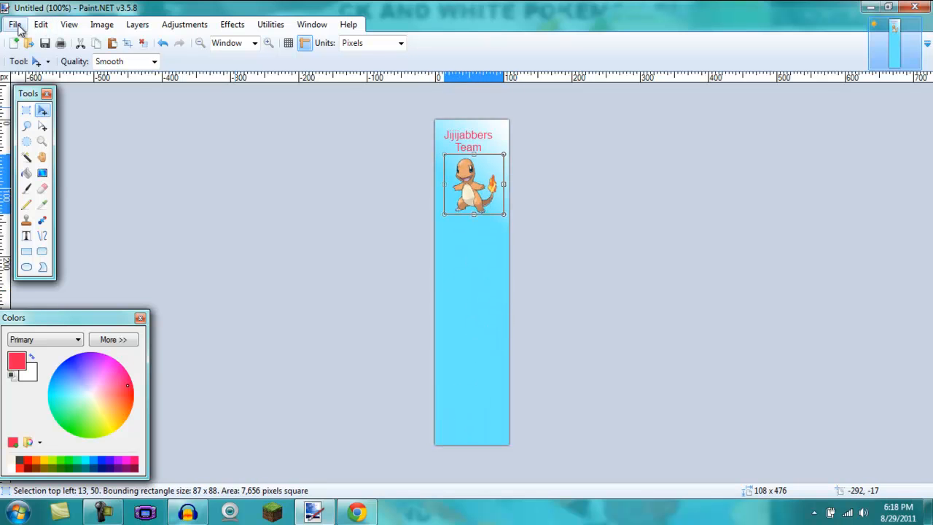
Save the sidebar as 'pokemon sidebar 1.pdn' in the Pokemon Pictures folder.
click(14, 24)
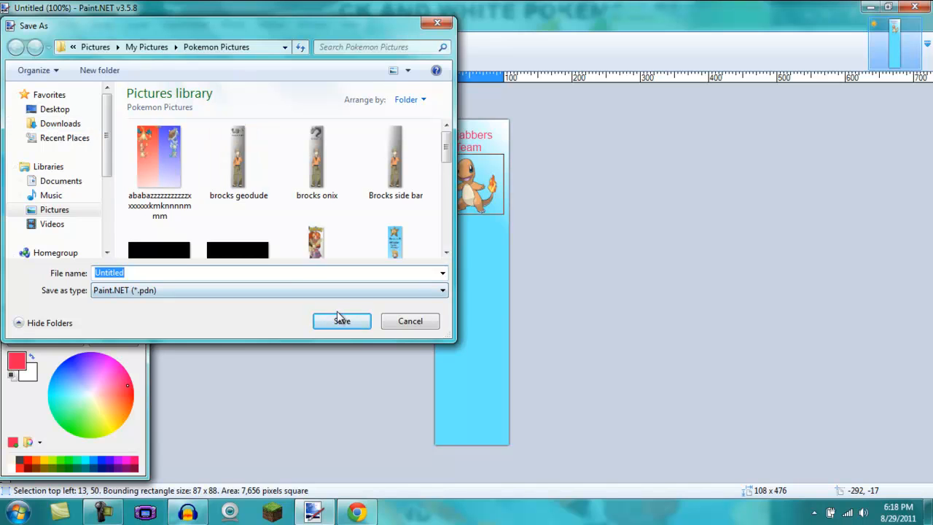
mouse_move(32, 277)
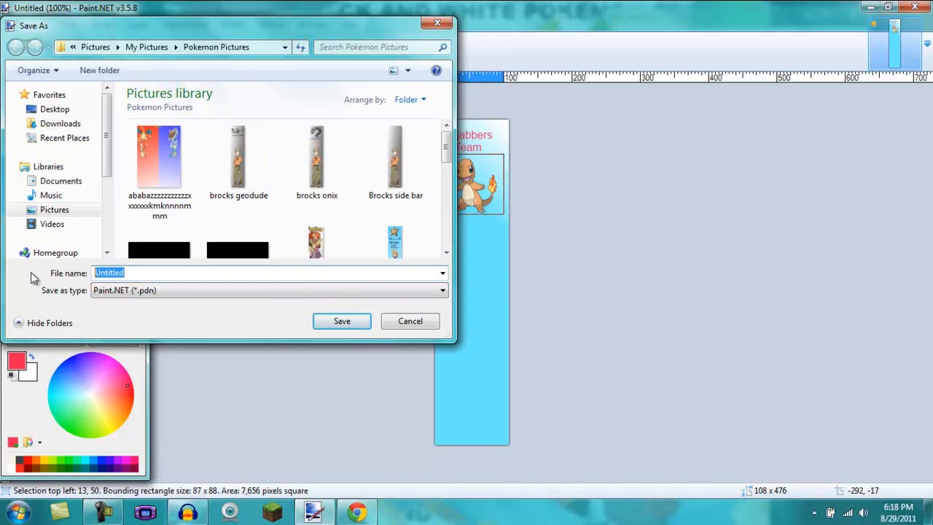
text(pokemon side)
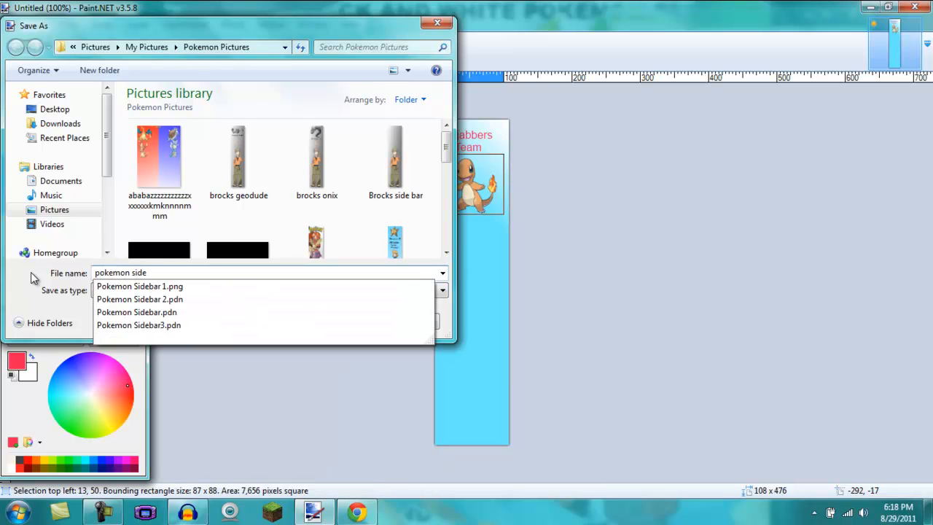
click(140, 285)
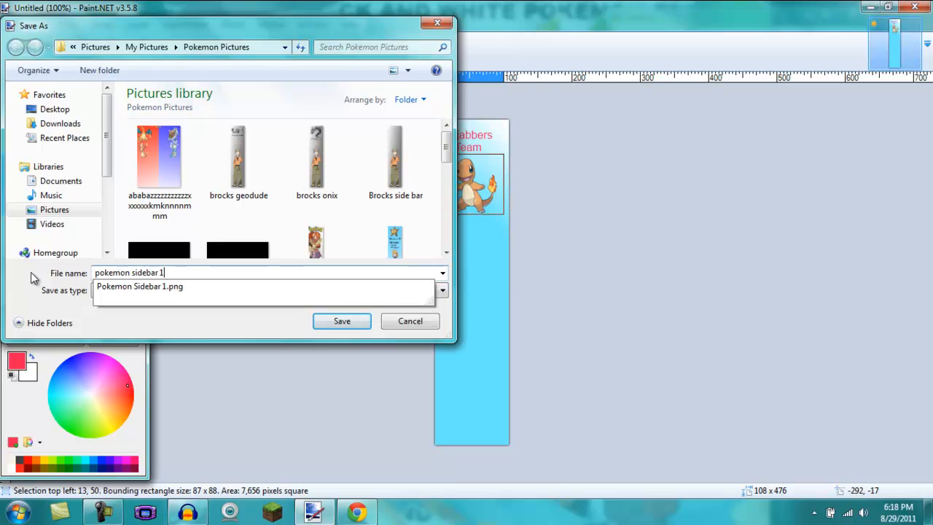
click(341, 321)
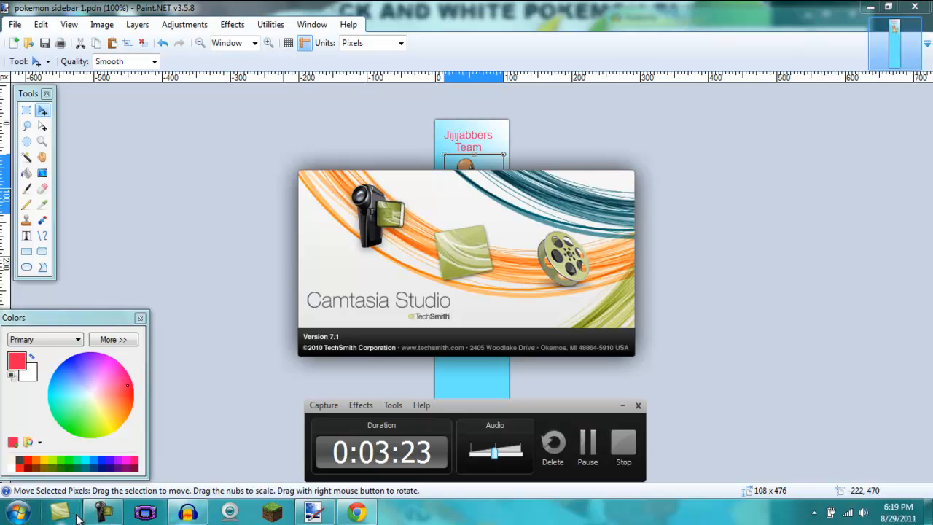
mouse_move(102, 510)
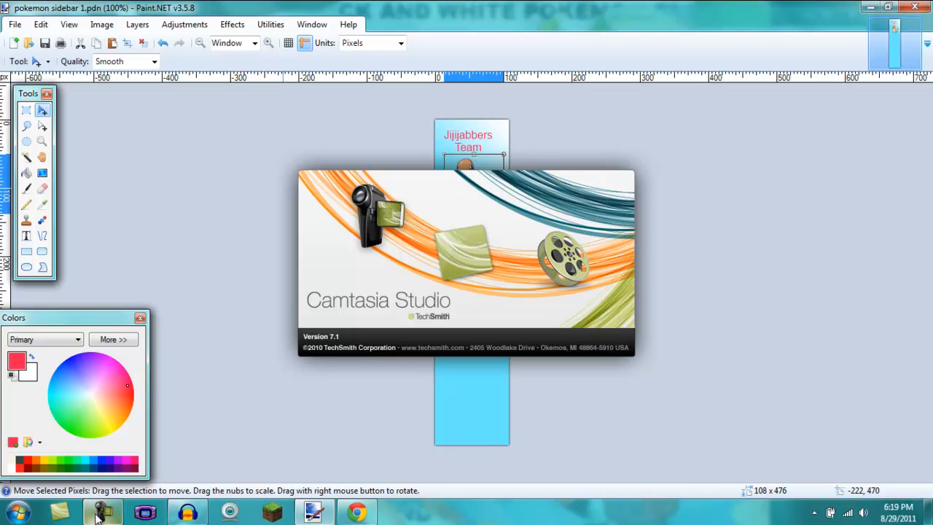
click(102, 510)
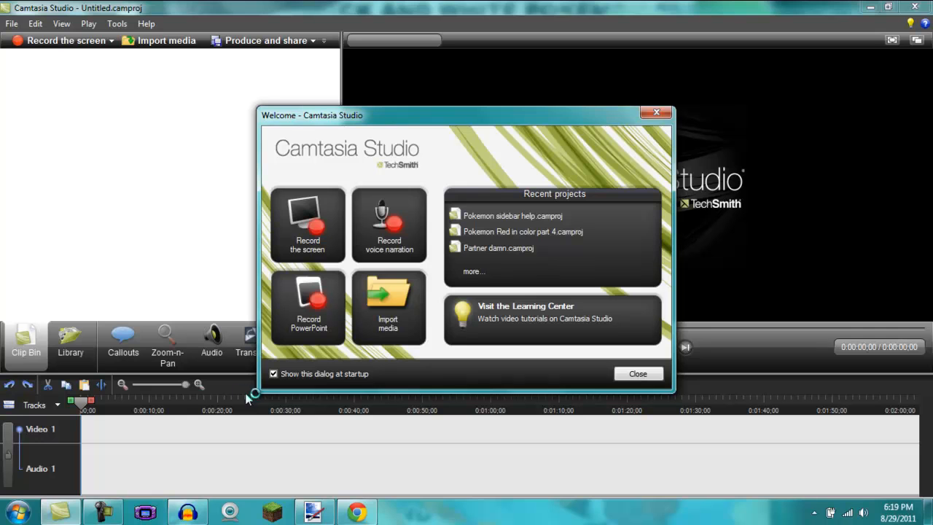
mouse_move(517, 194)
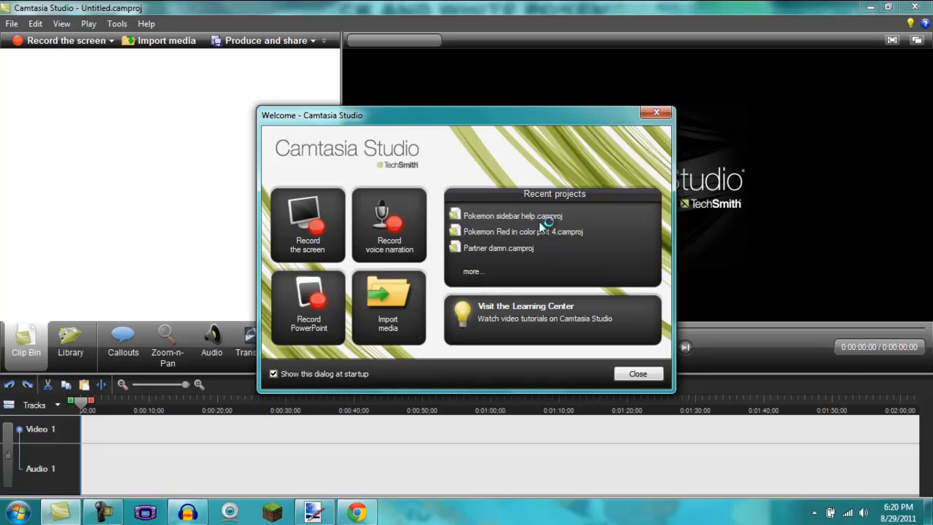
click(637, 373)
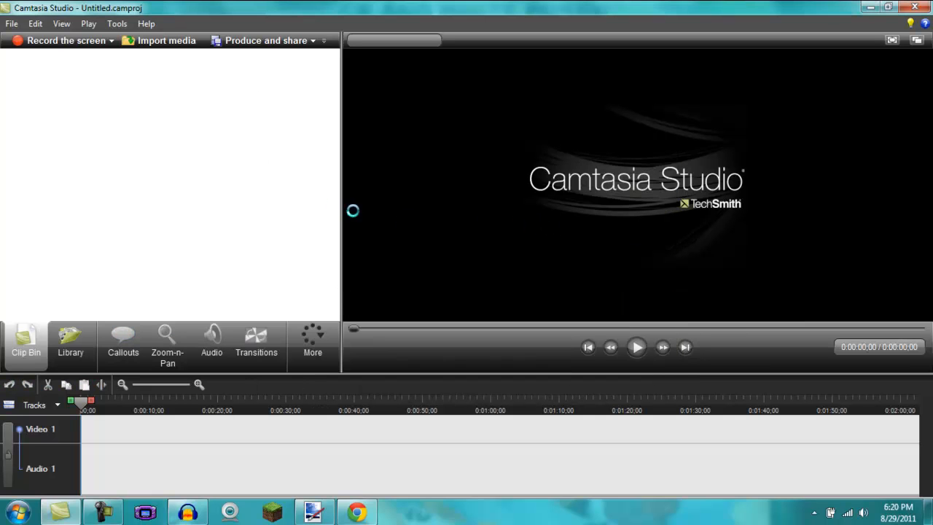
mouse_move(333, 204)
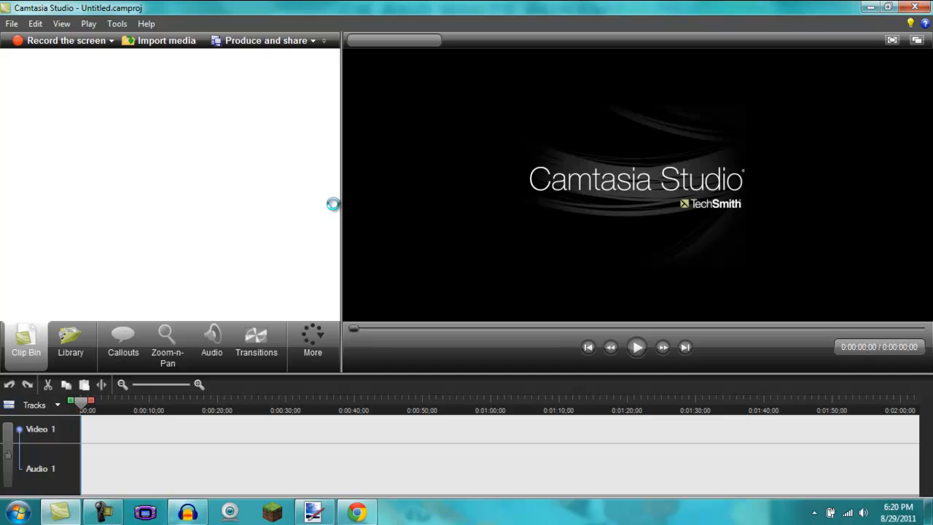
mouse_move(557, 196)
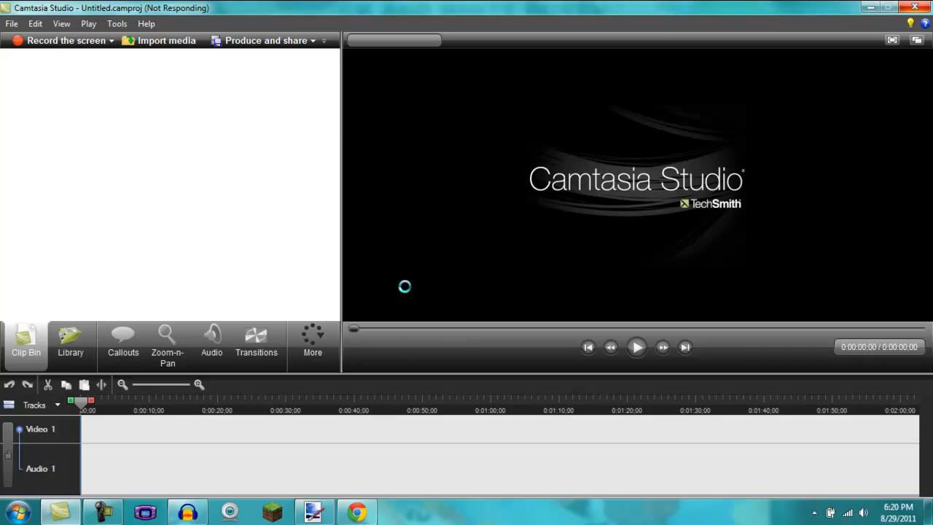
mouse_move(143, 70)
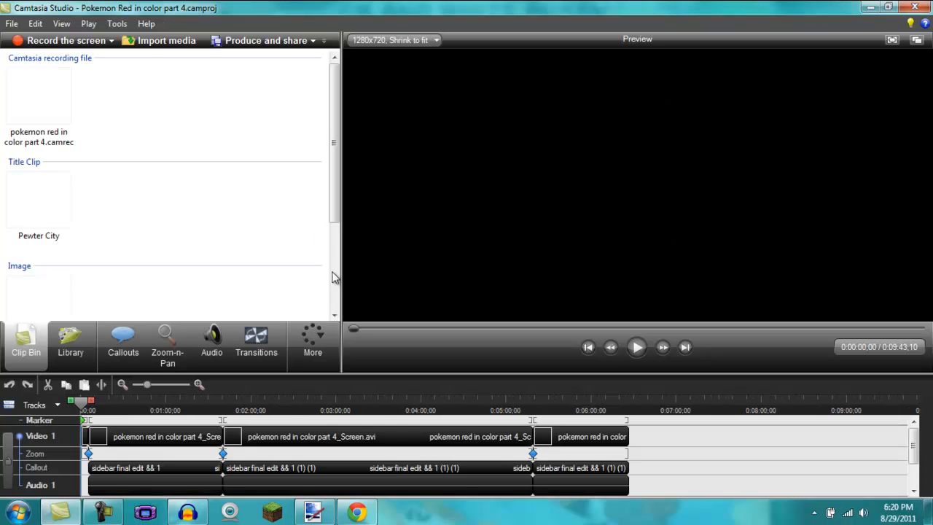
mouse_move(134, 113)
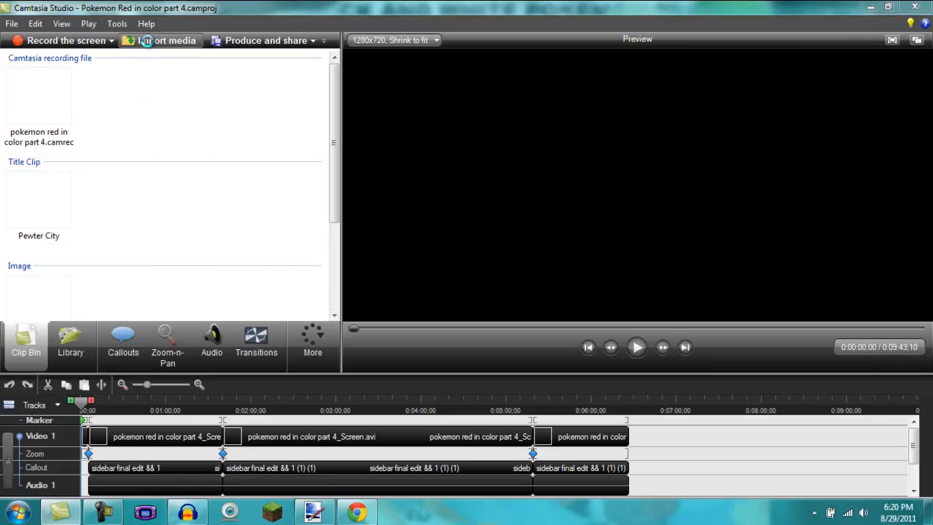
Start Import media and browse into the Pictures > Pokemon Pictures folder.
click(168, 41)
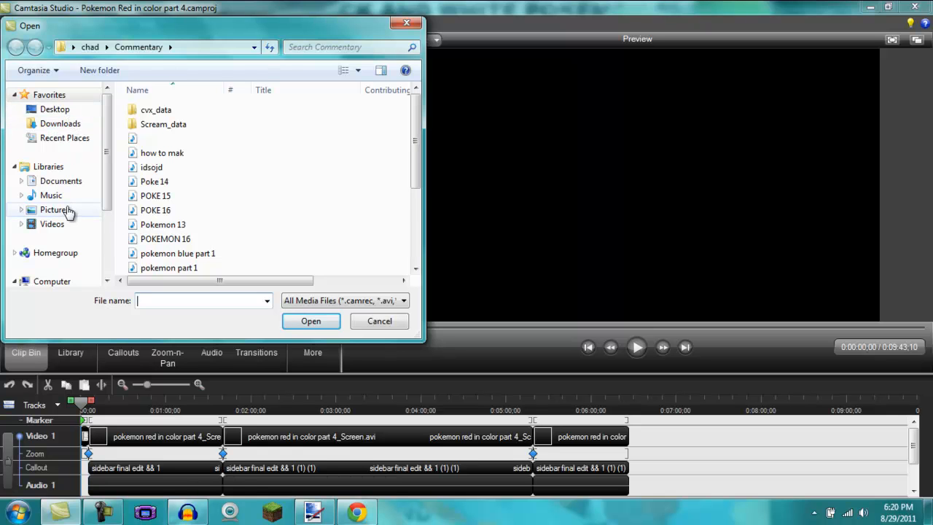
click(55, 209)
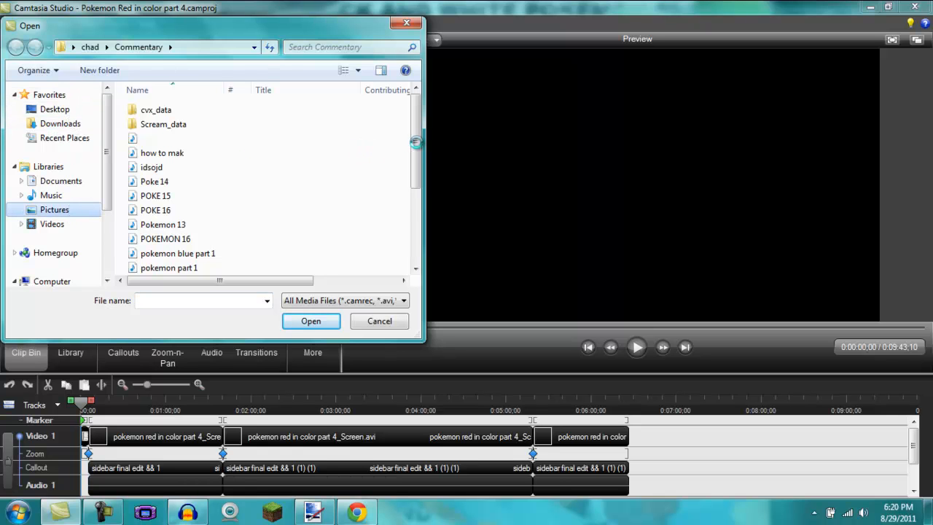
click(22, 210)
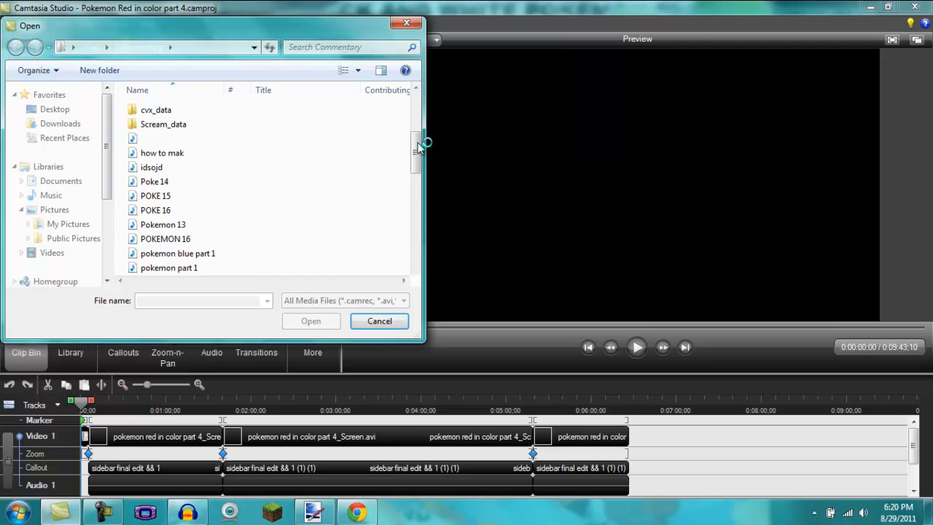
click(56, 210)
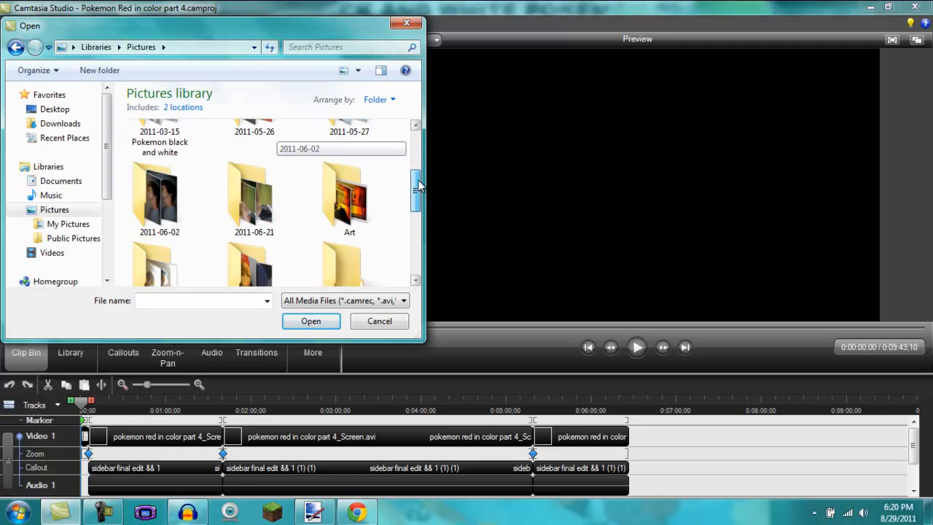
scroll(down, 3)
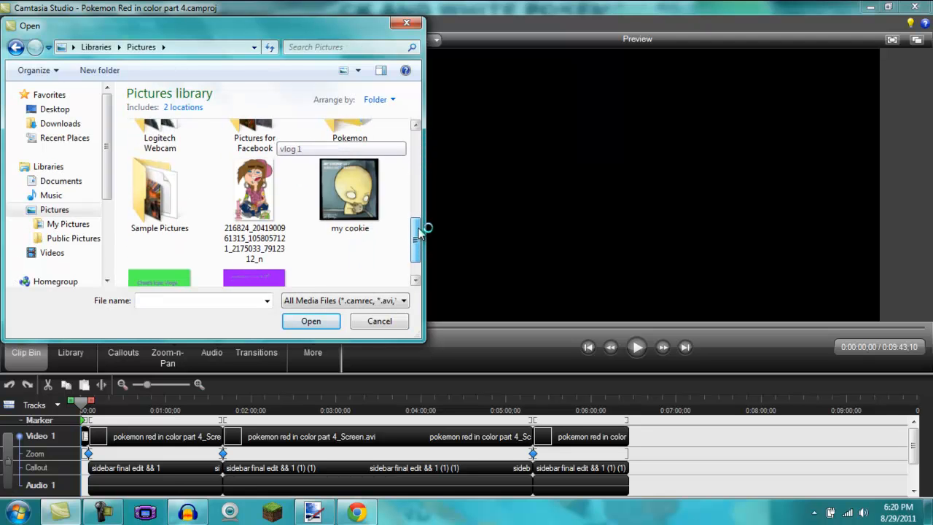
scroll(up, 3)
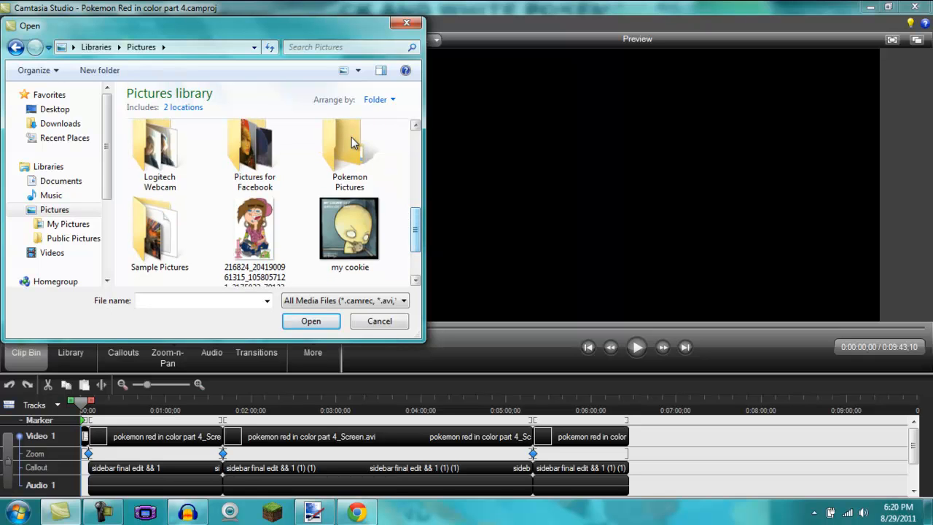
click(350, 153)
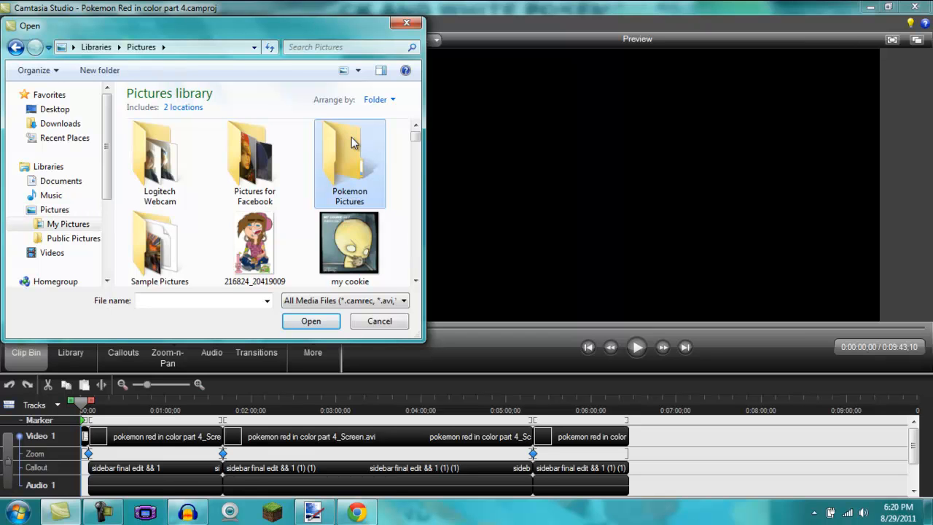
double_click(350, 153)
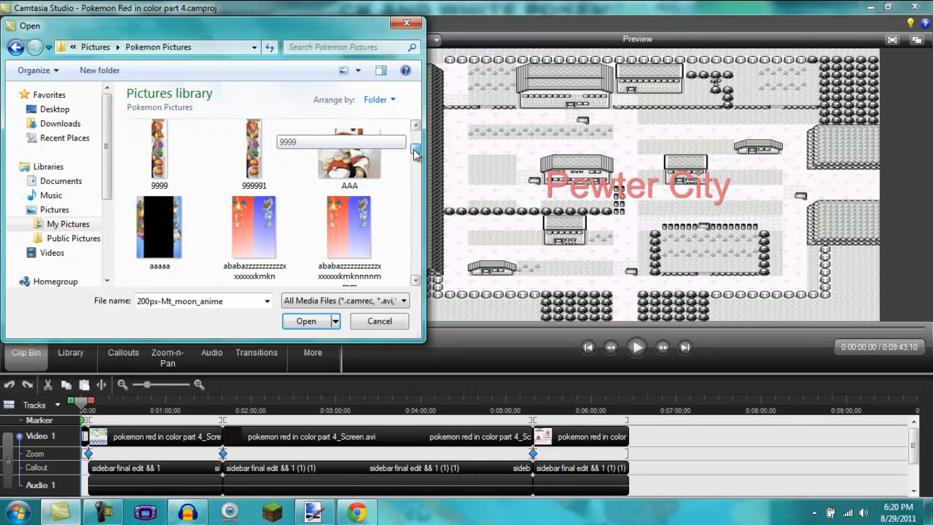
Scroll through the Pokemon Pictures folder to find the new sidebar image.
scroll(down, 3)
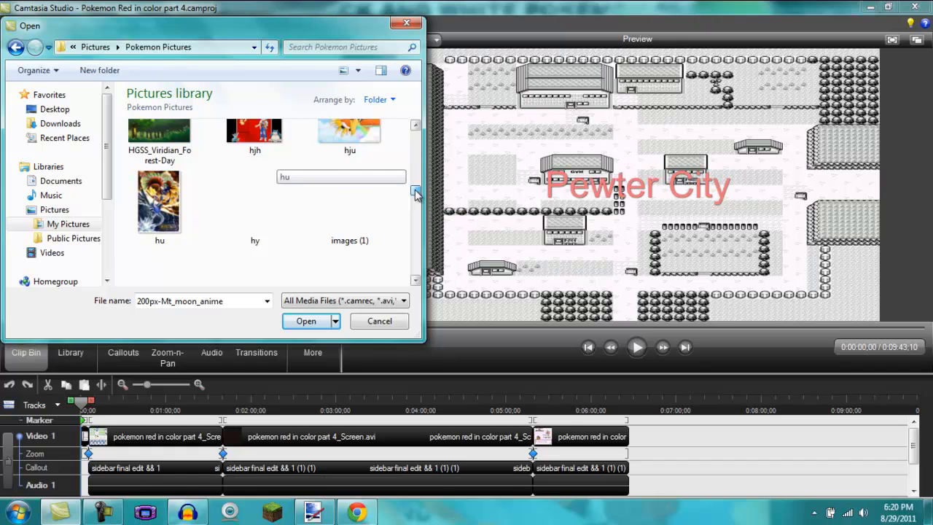
scroll(down, 3)
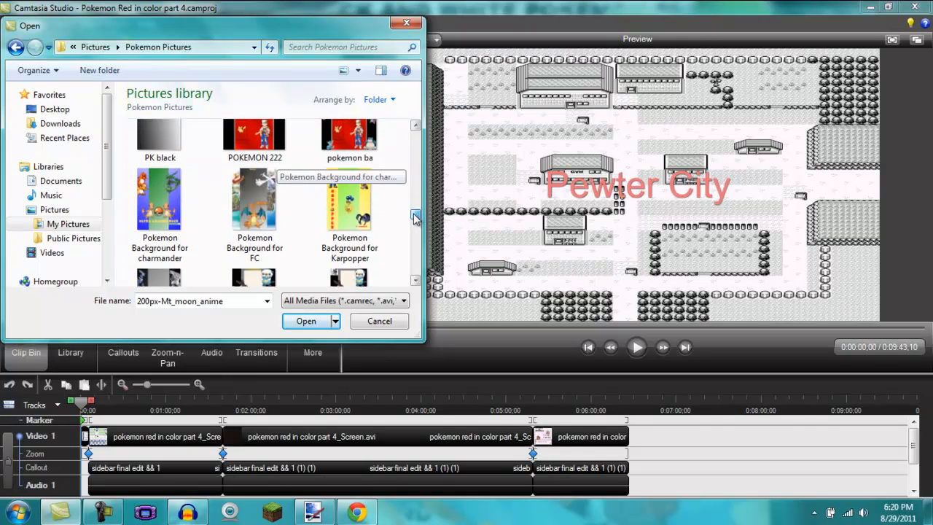
scroll(down, 3)
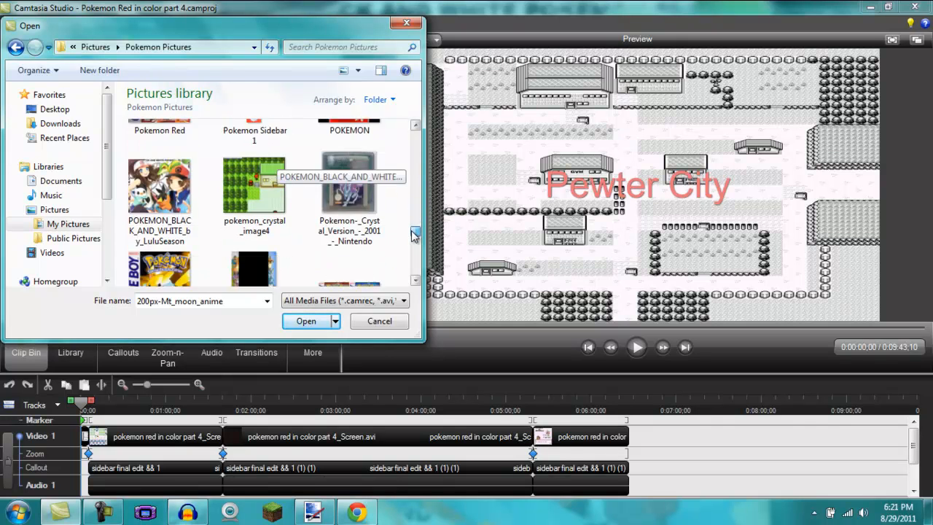
scroll(down, 3)
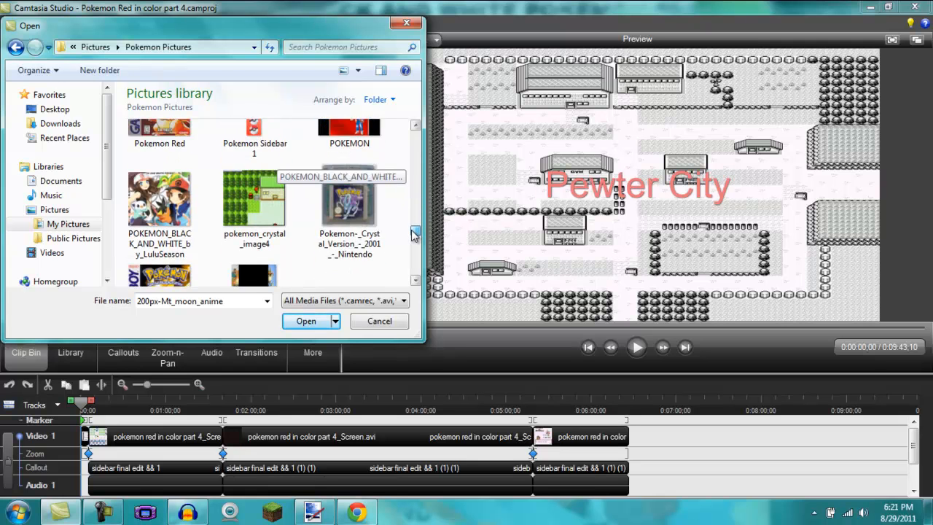
scroll(down, 3)
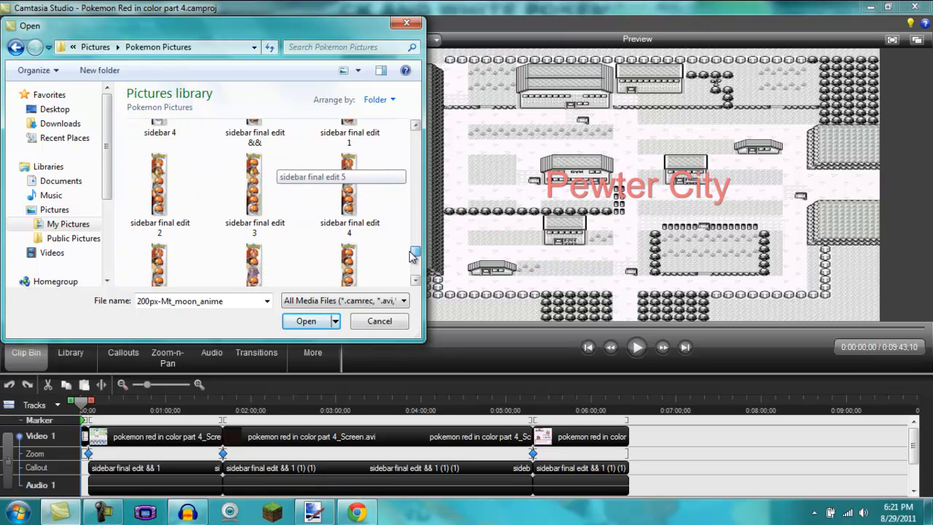
scroll(down, 3)
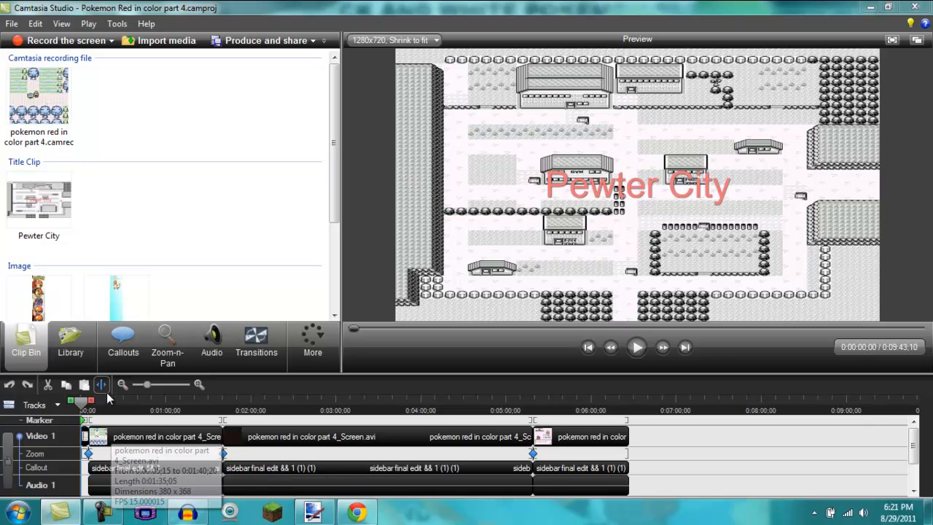
mouse_move(124, 466)
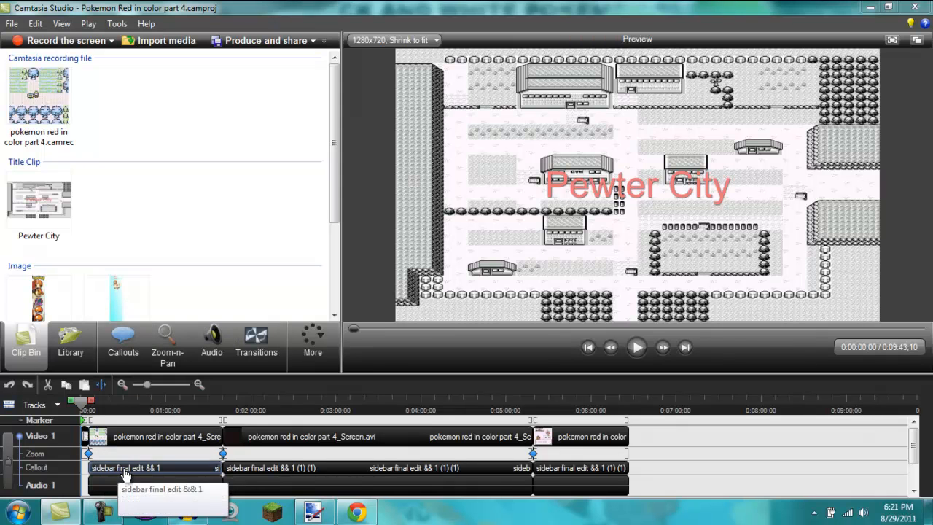
Remove the first old sidebar callout from the timeline and bring up the new 108x476 image's options.
right_click(125, 466)
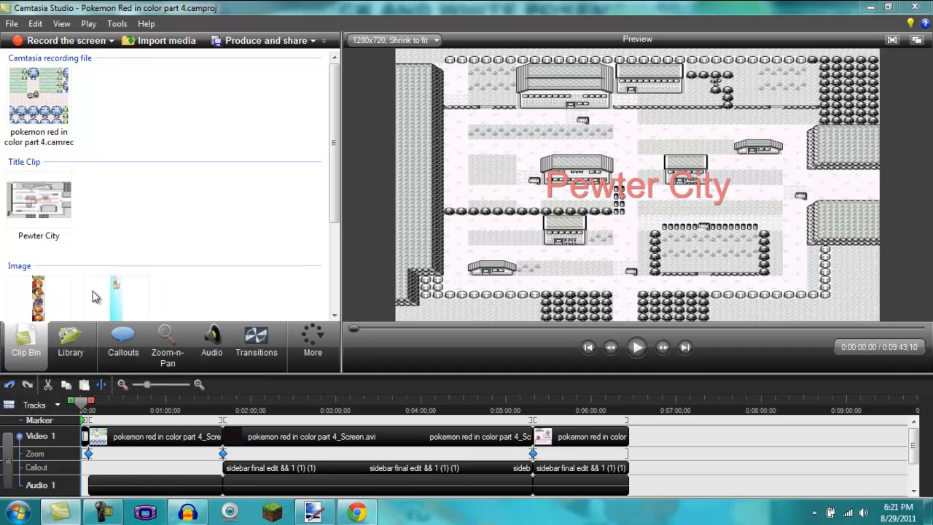
click(88, 402)
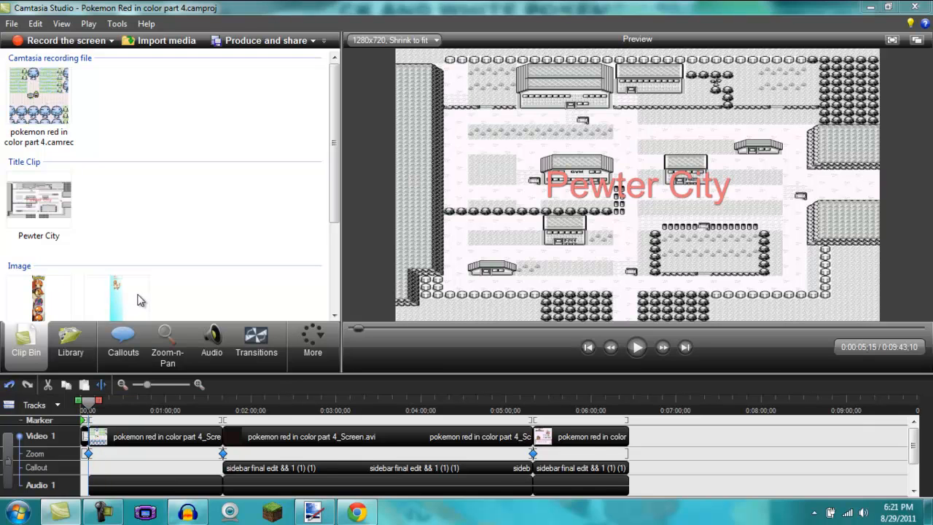
right_click(116, 294)
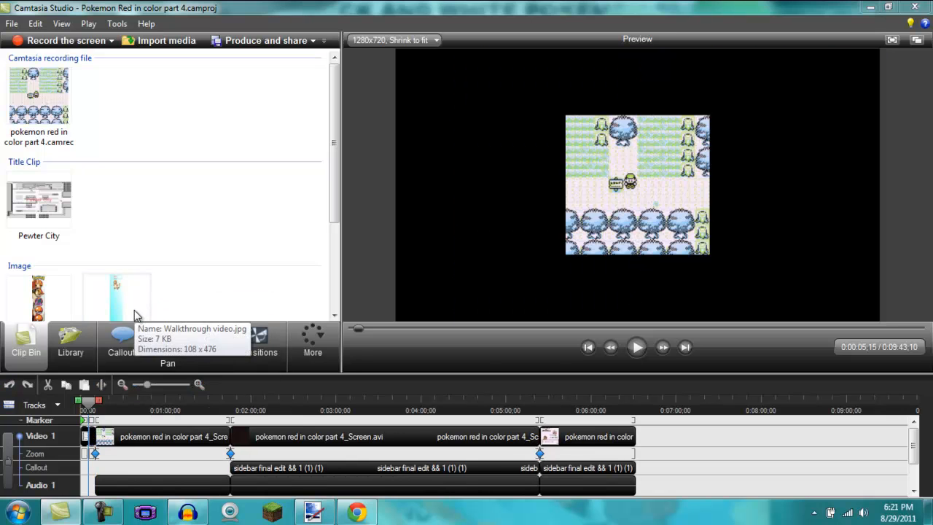
right_click(117, 295)
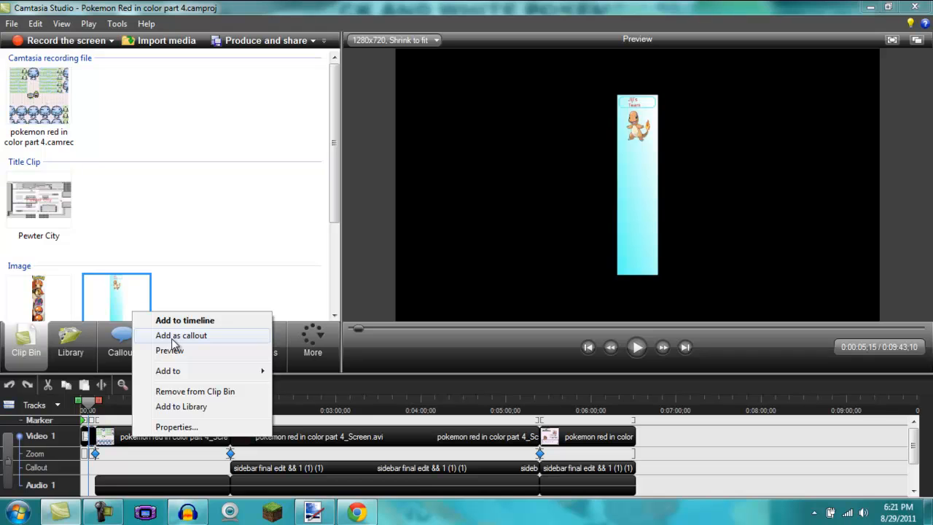
Add the new sidebar image to the video as a callout from its context menu.
click(181, 335)
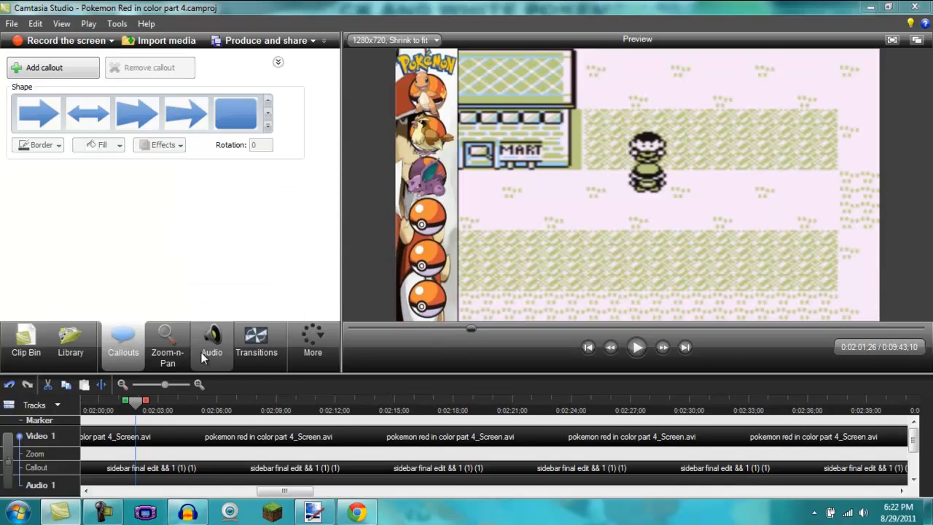
mouse_move(166, 343)
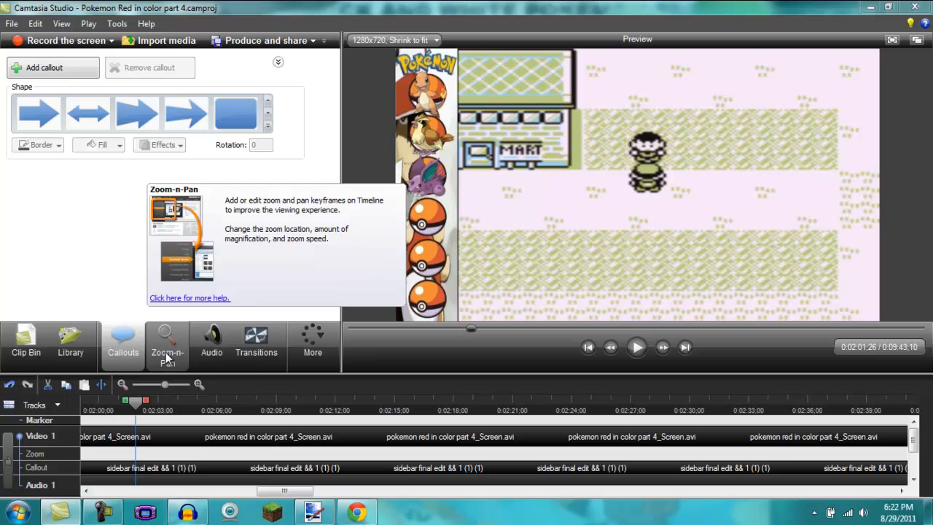
mouse_move(163, 357)
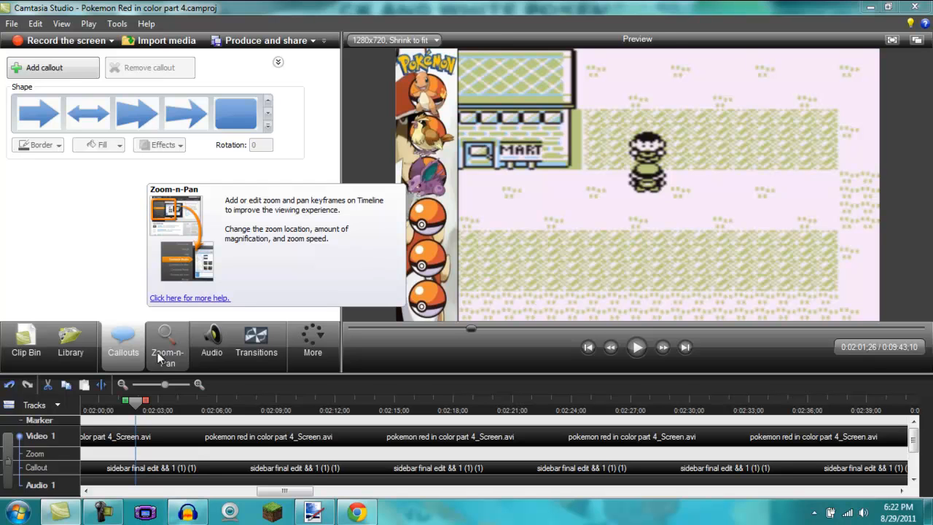
Adjust the Zoom-n-Pan rectangle at the clip's start to frame at about 293% scale.
click(166, 343)
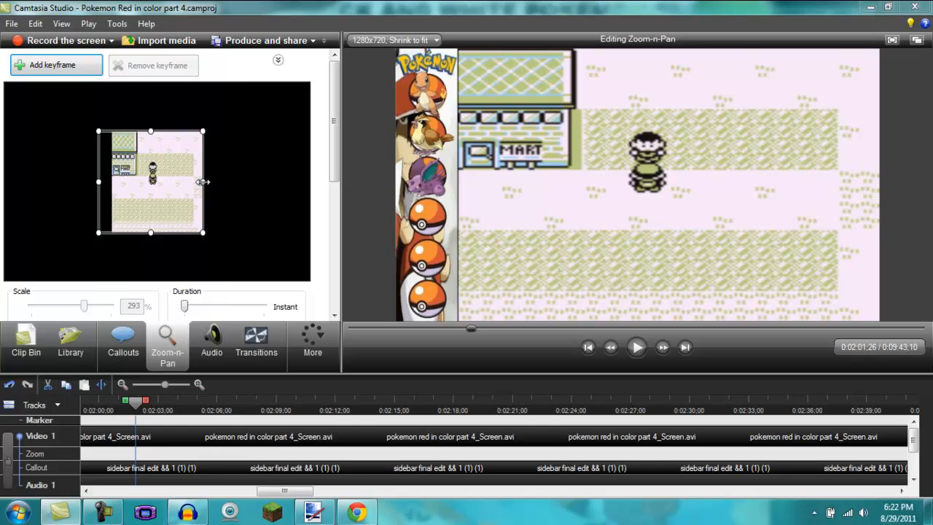
drag(203, 181, 242, 184)
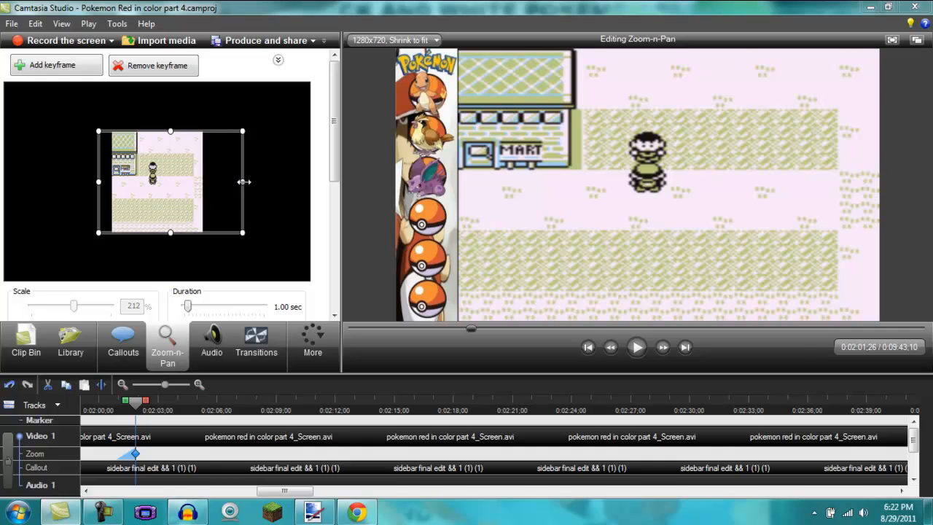
drag(242, 181, 204, 186)
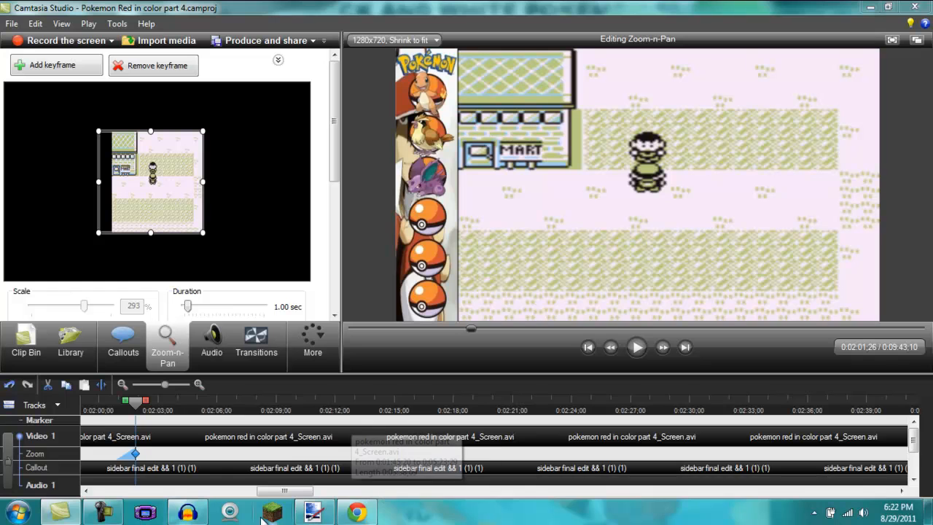
mouse_move(504, 181)
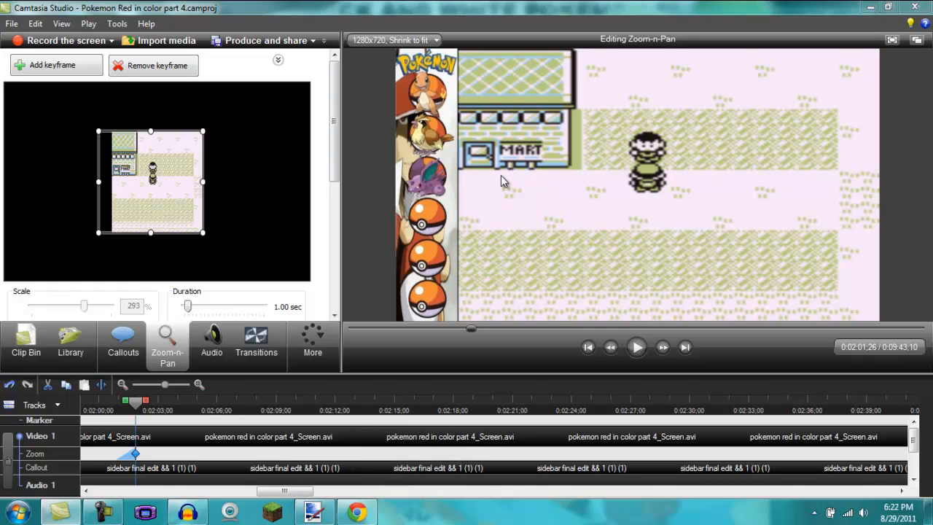
mouse_move(483, 370)
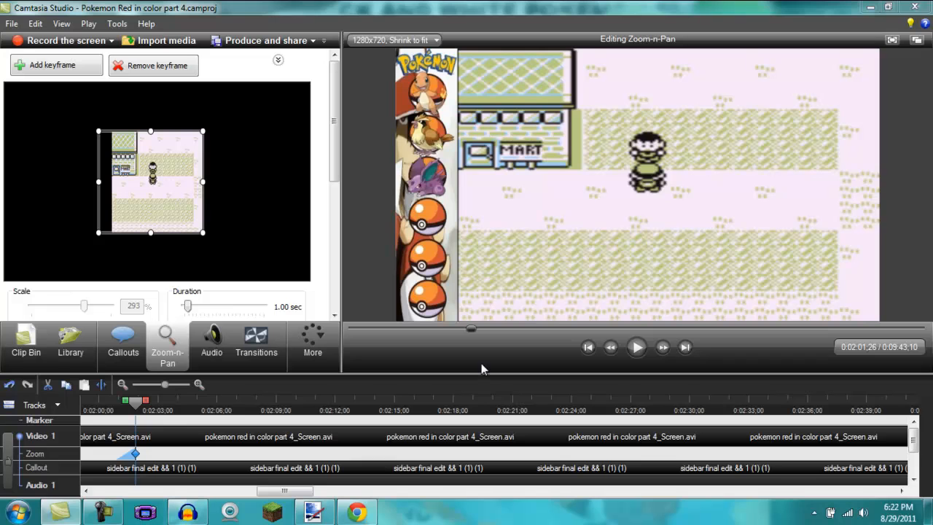